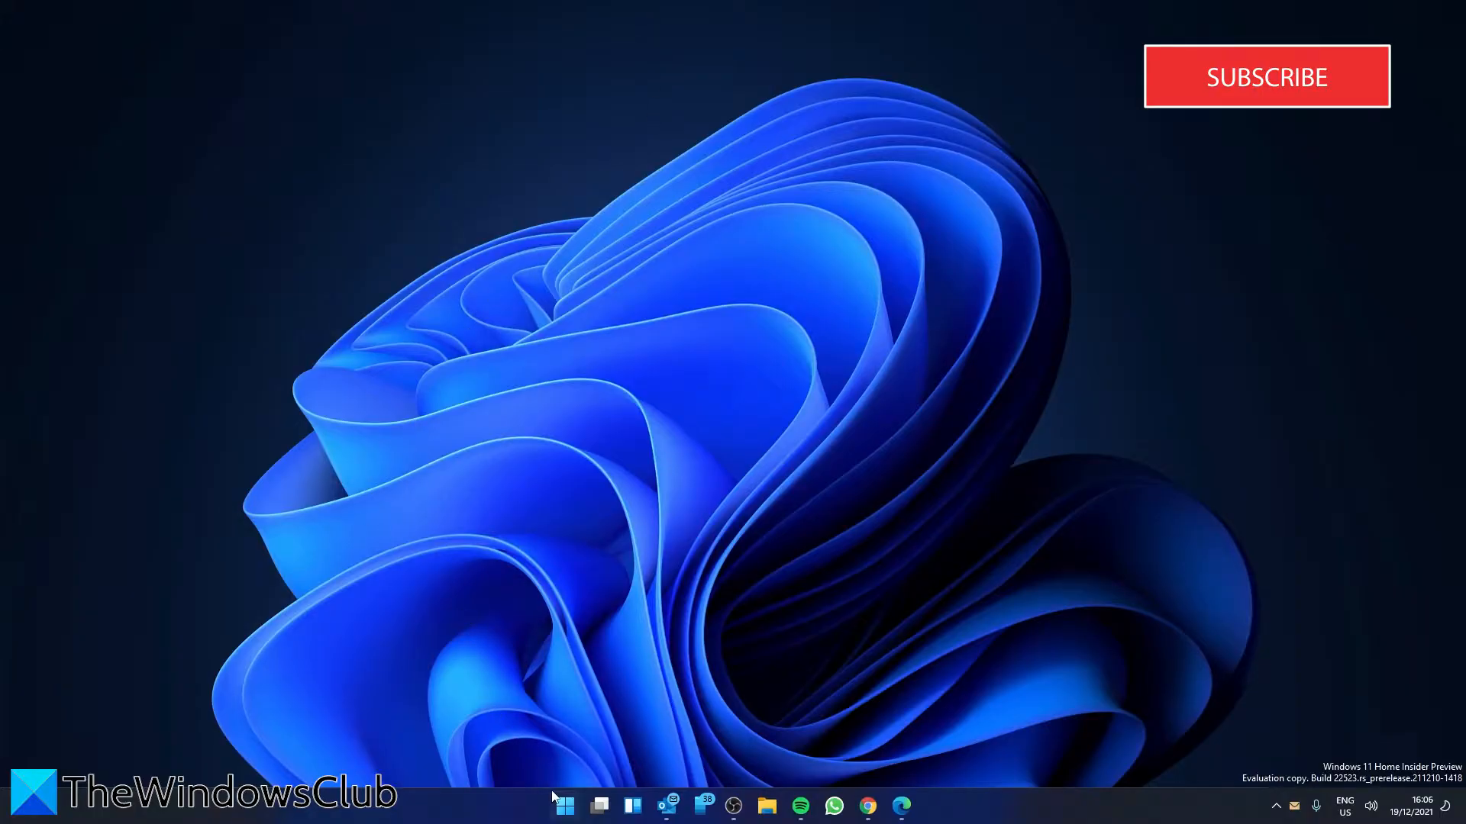
# Show the full Start menu app list scrolled down to the P section.
pyautogui.click(563, 806)
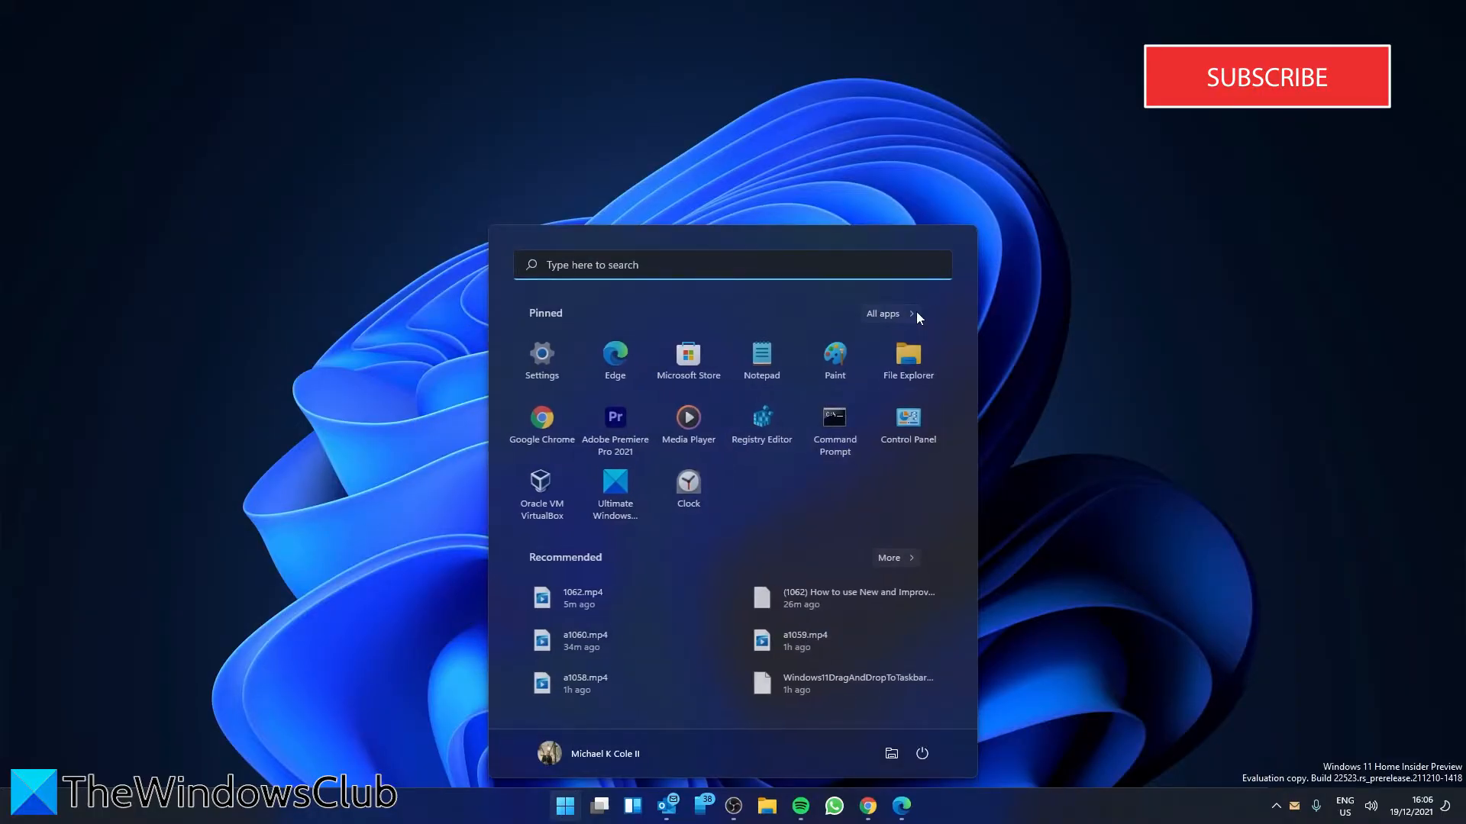
pyautogui.click(882, 313)
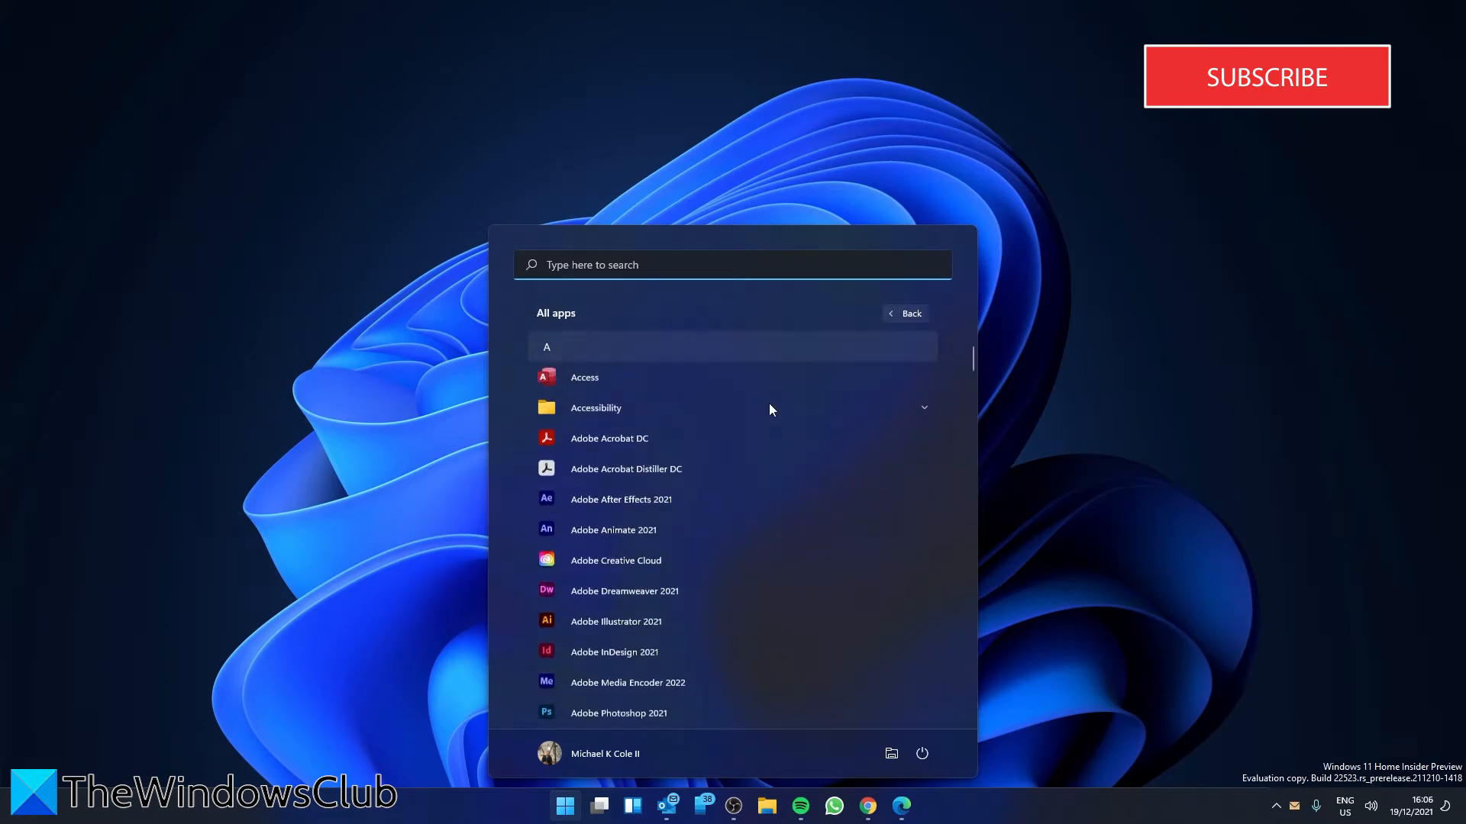
pyautogui.scroll(-3)
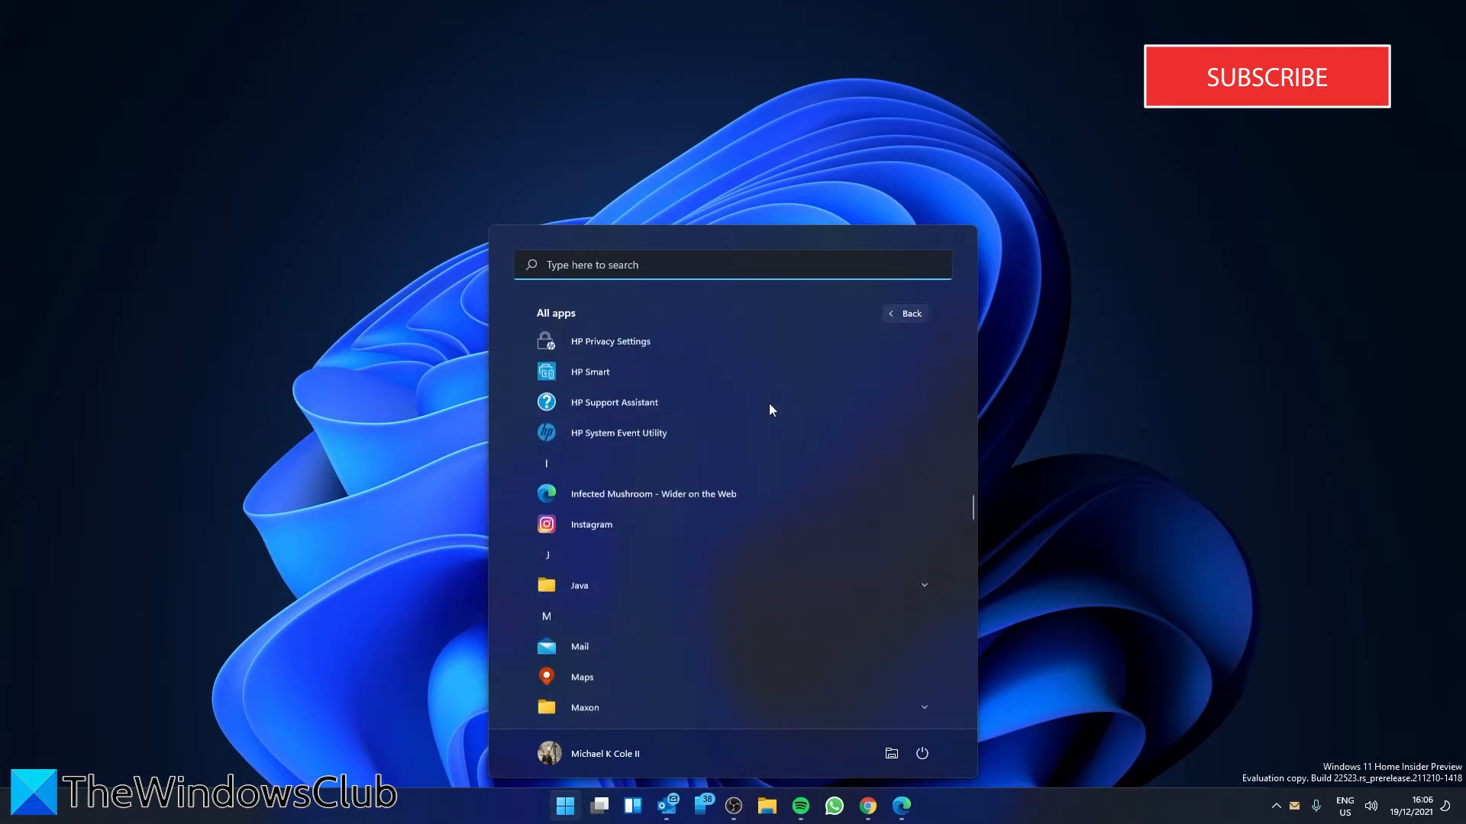
pyautogui.scroll(-3)
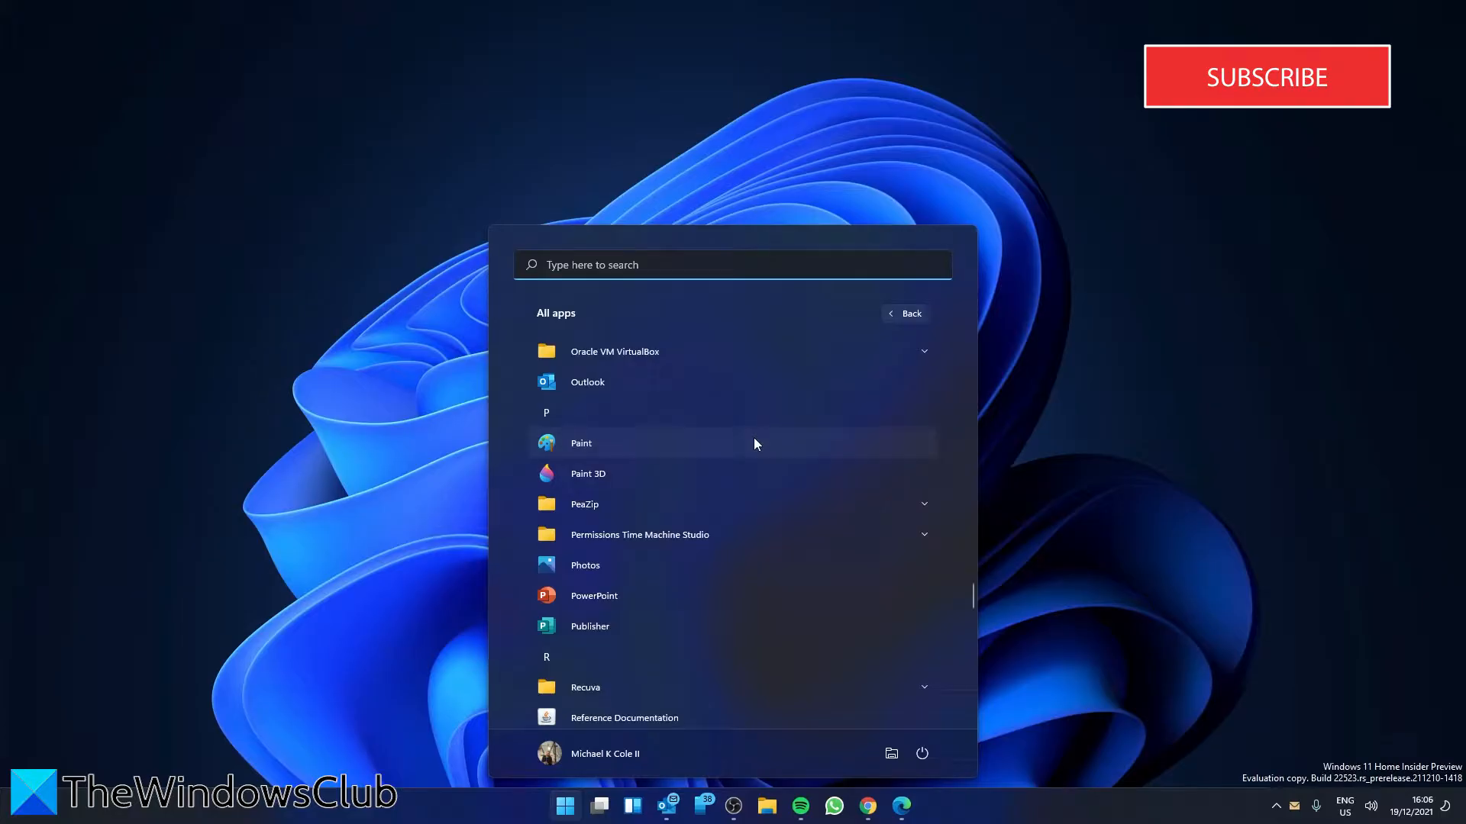
# Reveal Paint's extra options and recent files, then launch Paint.
pyautogui.rightClick(580, 442)
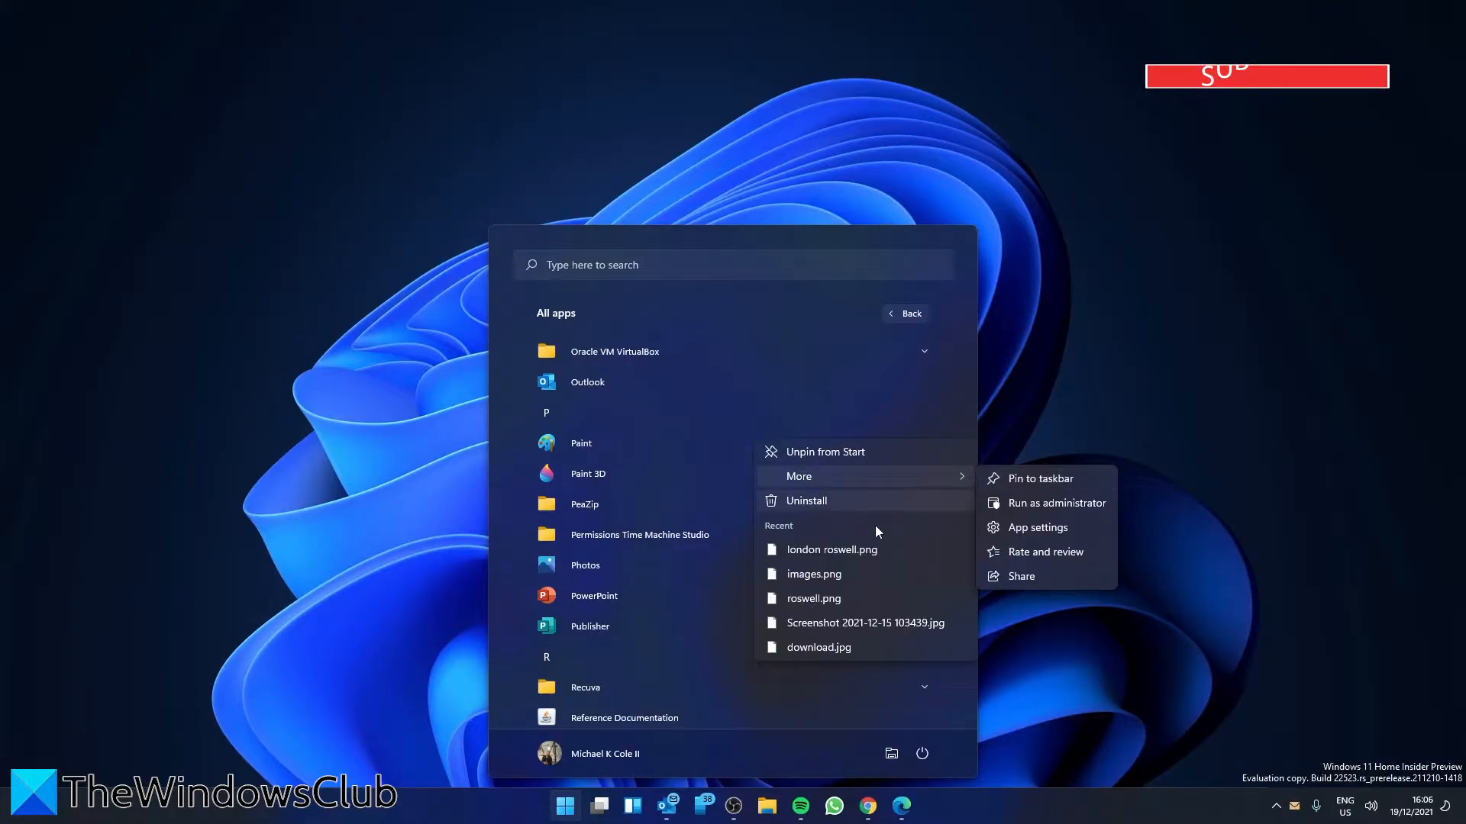
pyautogui.click(580, 442)
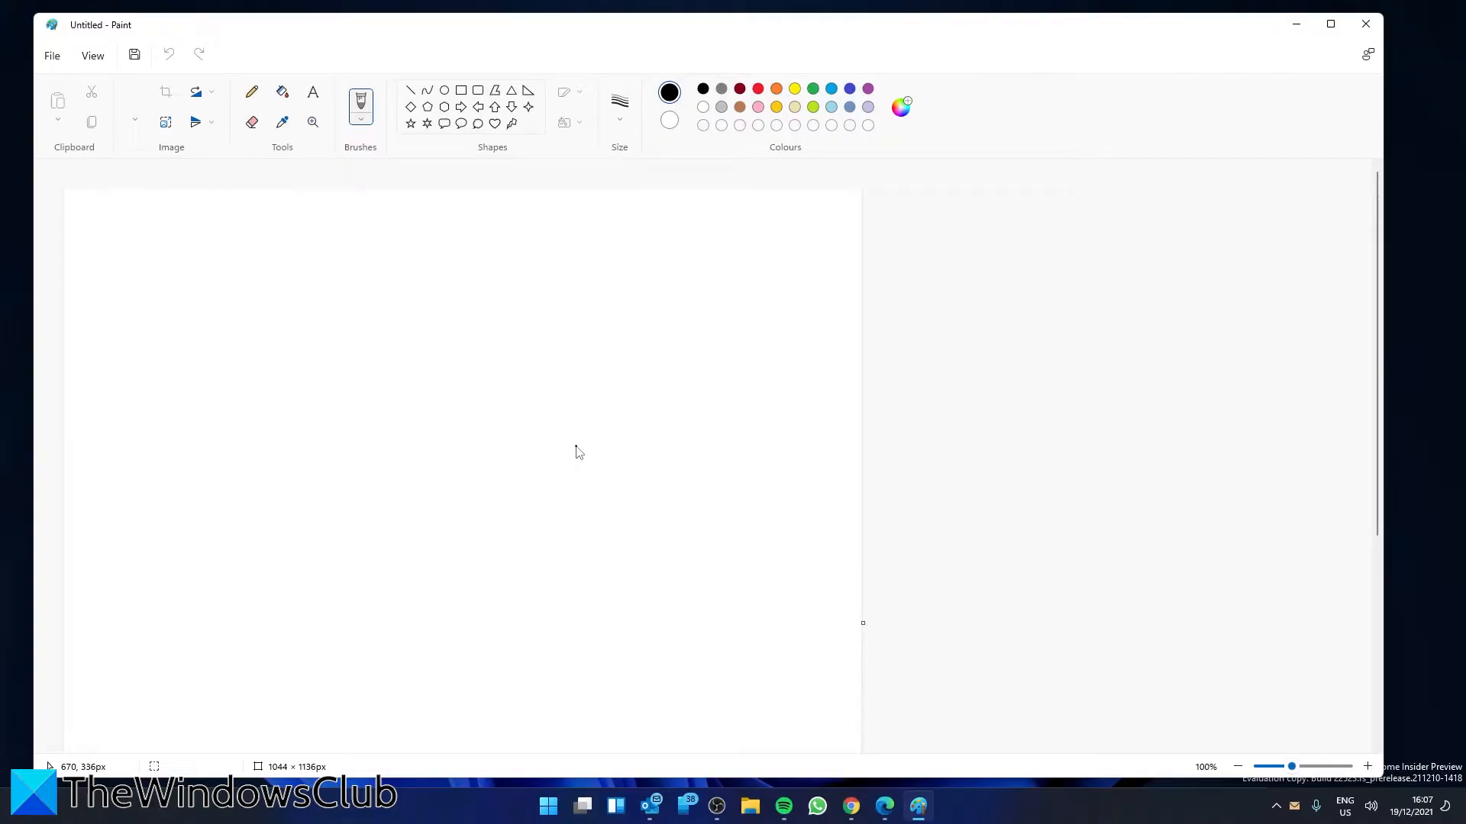
pyautogui.moveTo(476, 137)
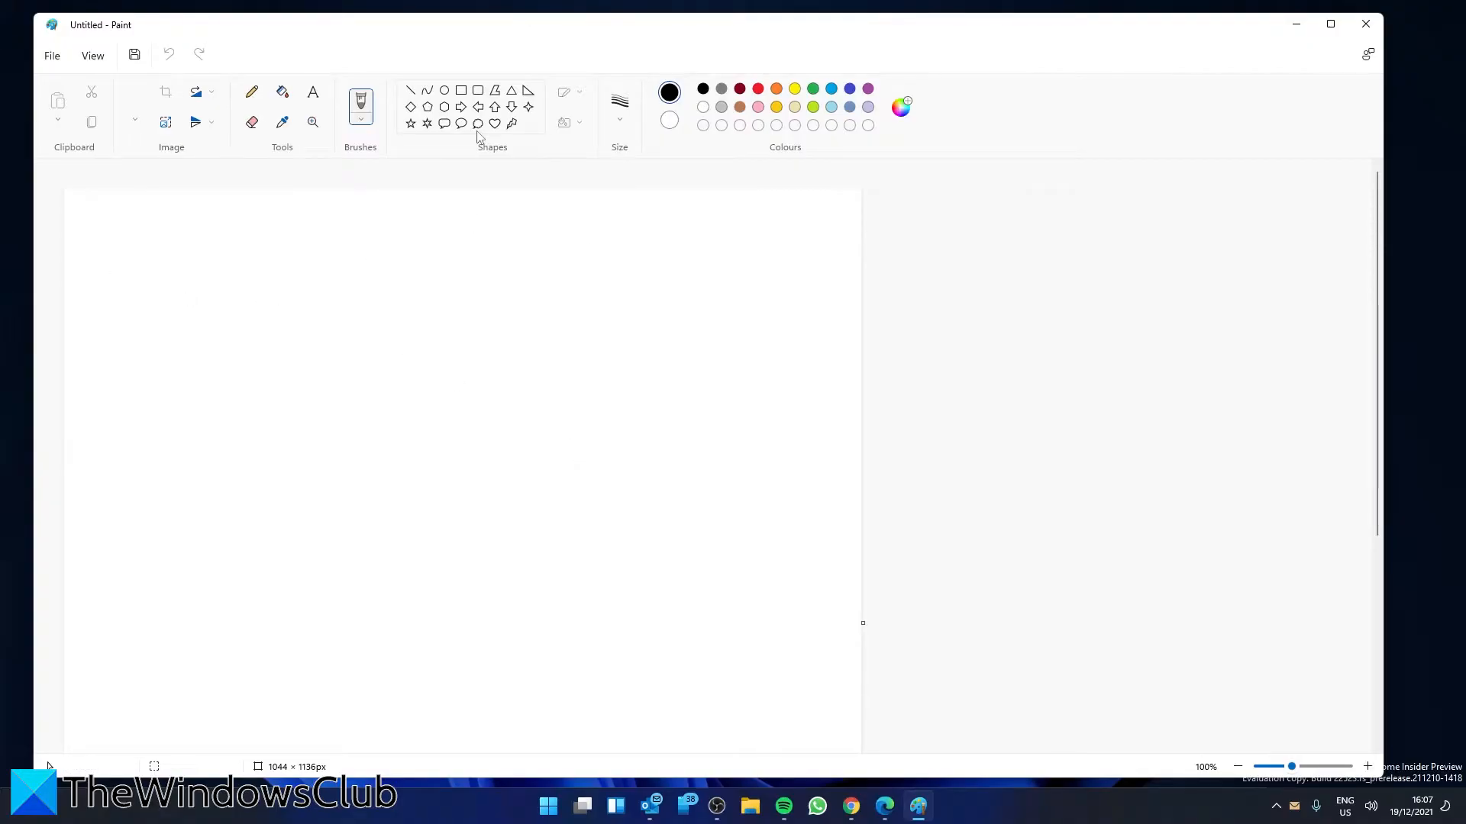
# Preview the brush types, the custom colour editor and the paste options.
pyautogui.click(360, 103)
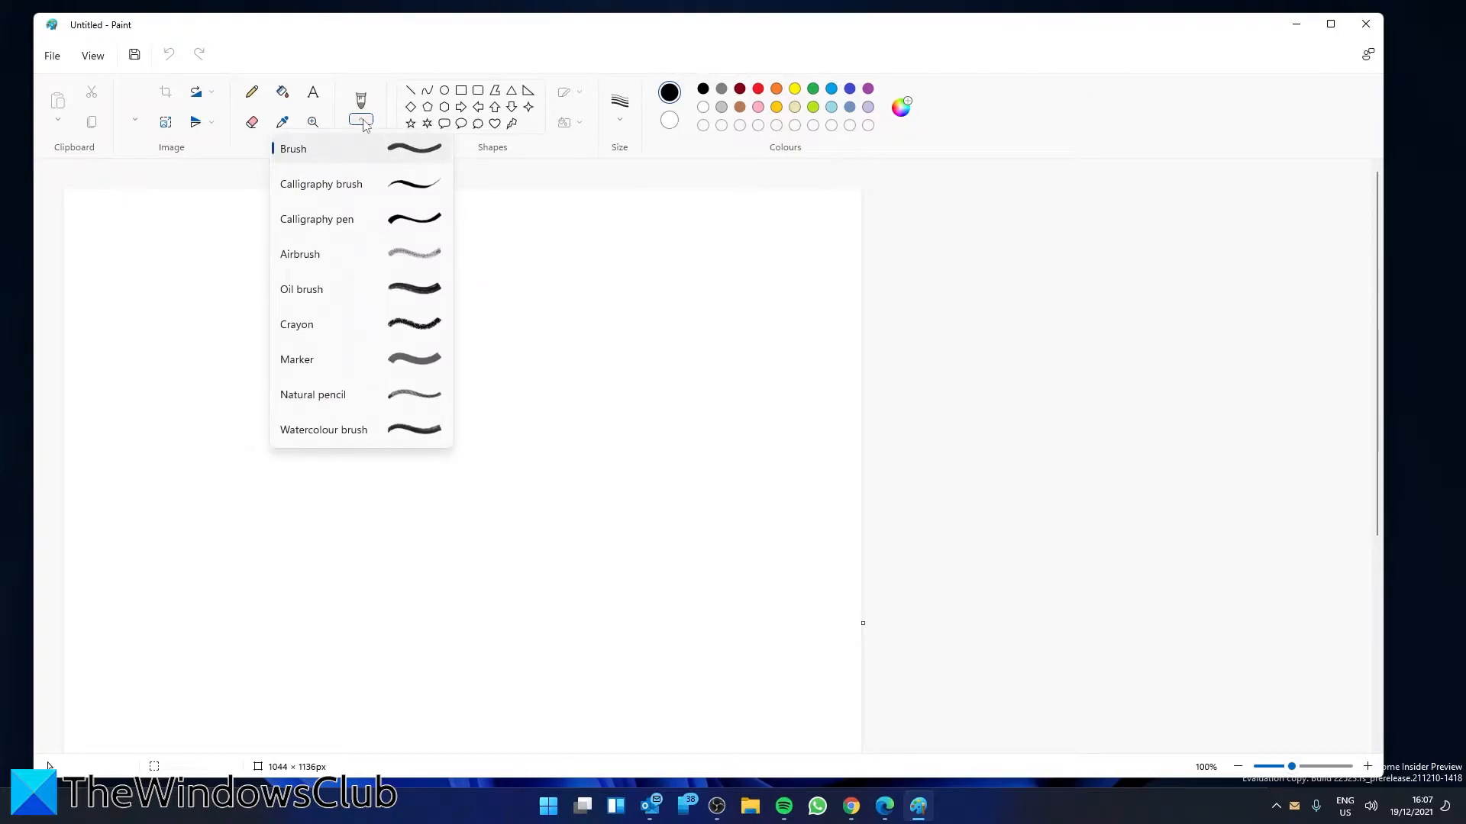
pyautogui.moveTo(878, 154)
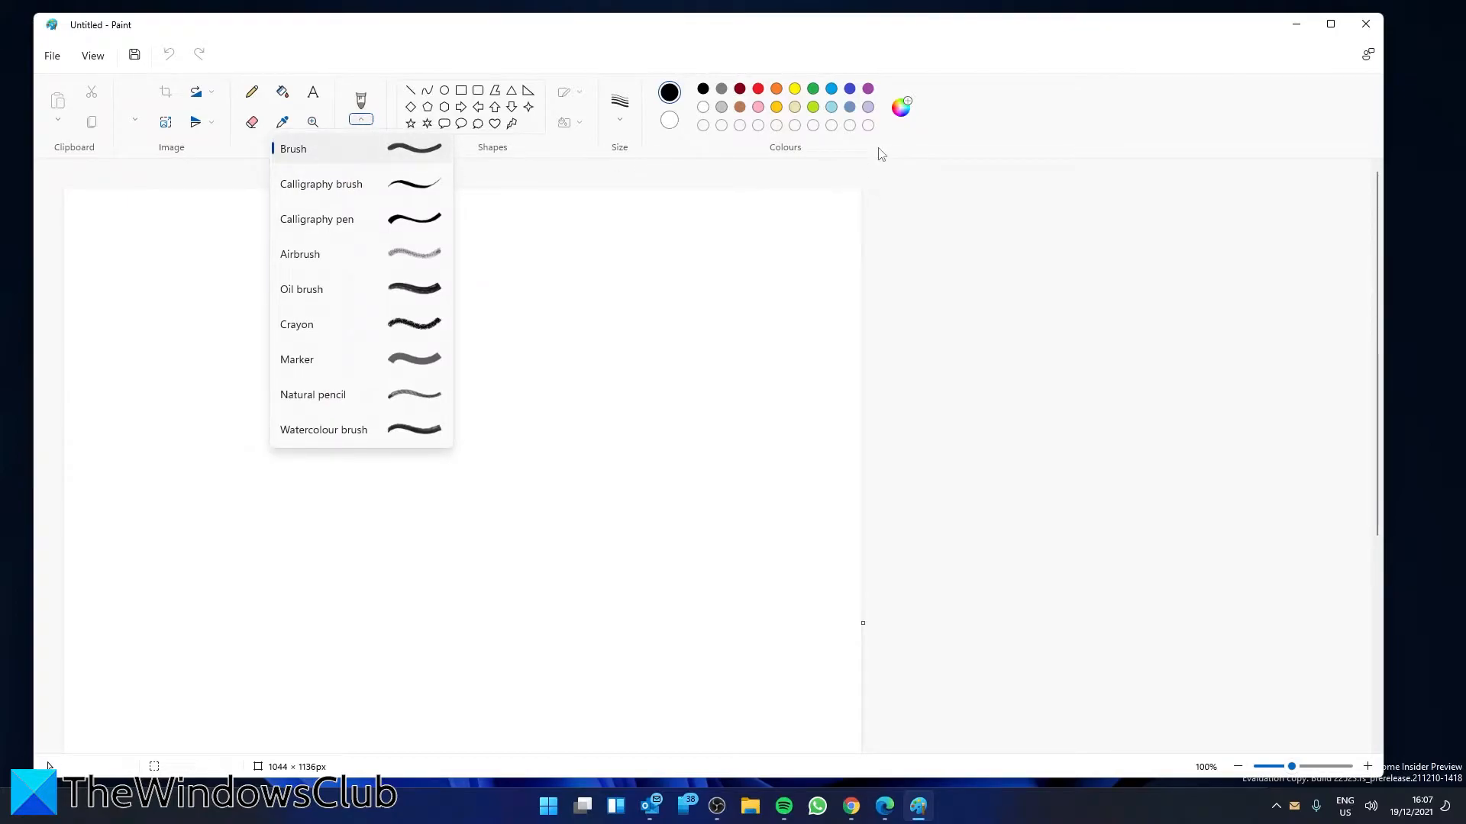
pyautogui.click(900, 106)
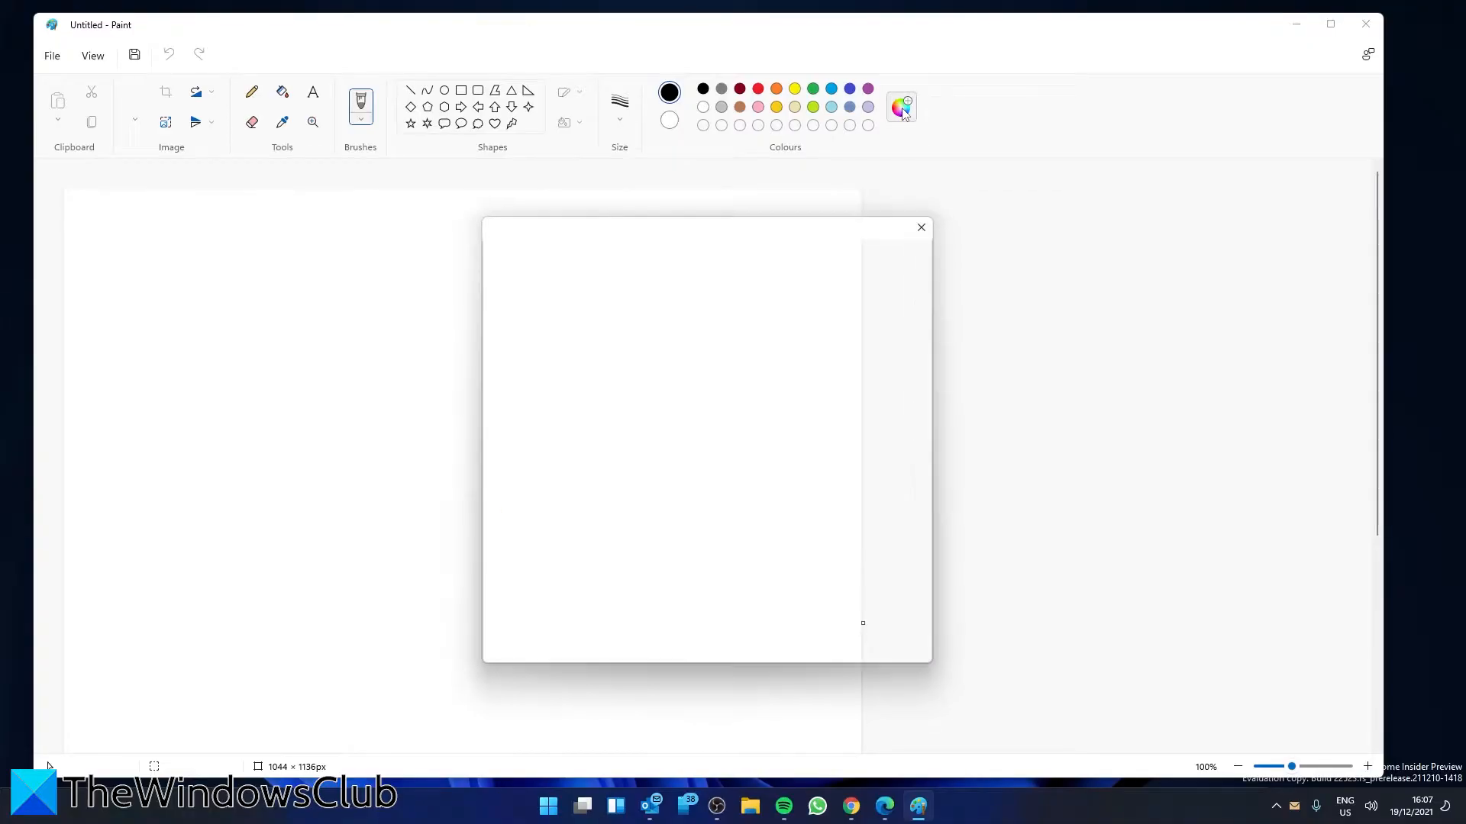
pyautogui.click(919, 228)
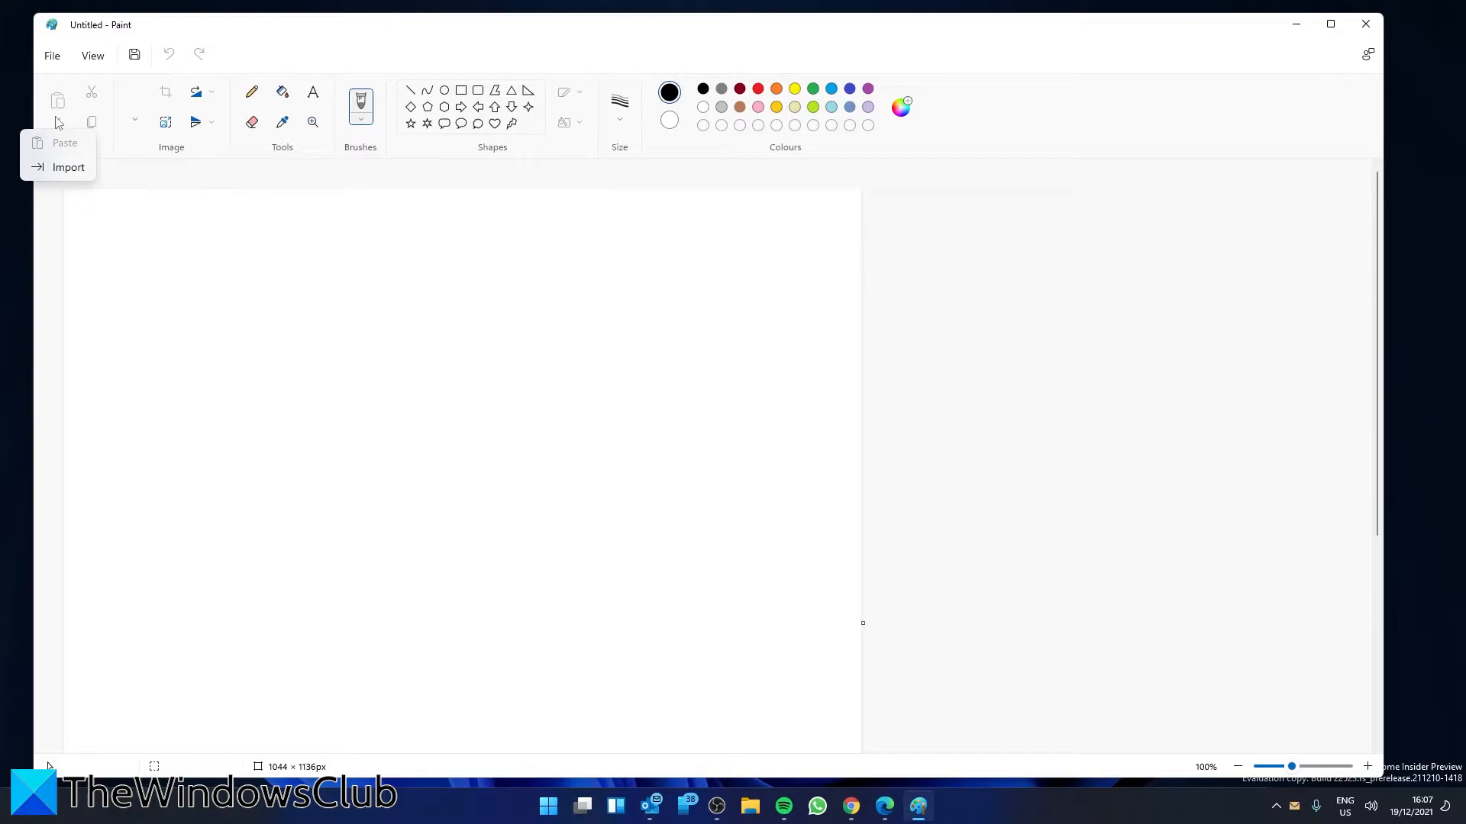
pyautogui.moveTo(61, 168)
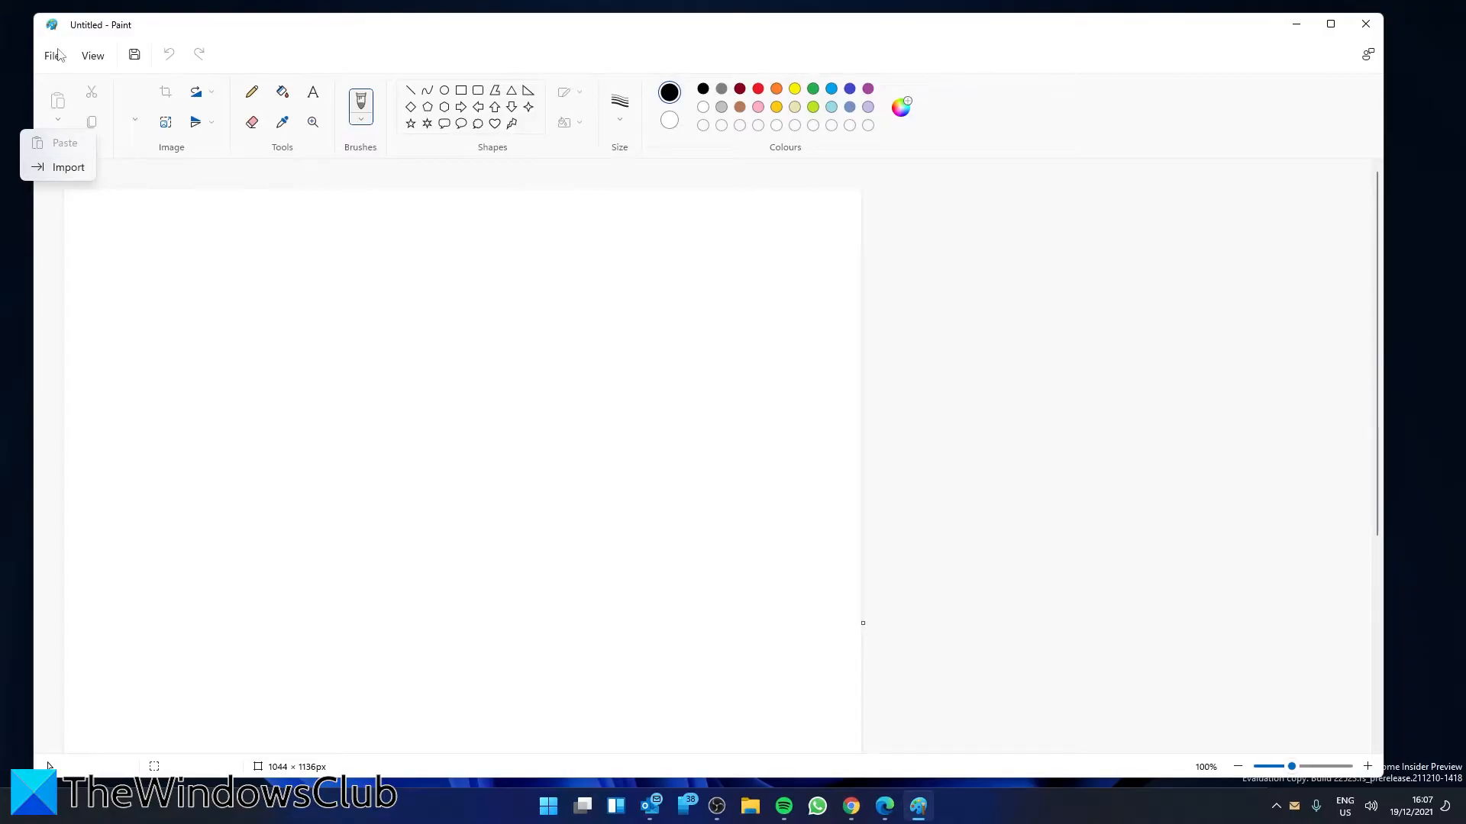
pyautogui.click(51, 55)
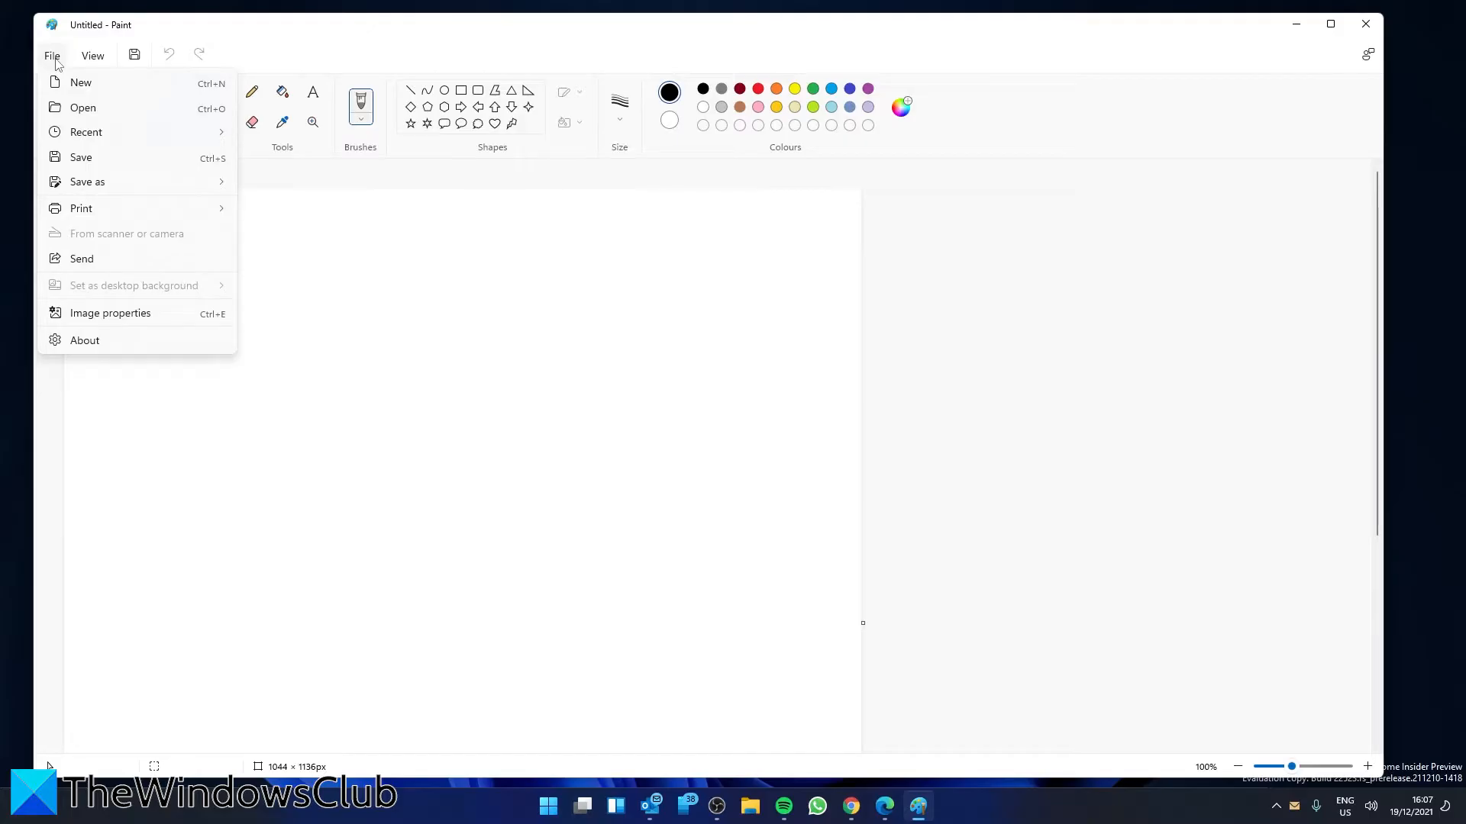
pyautogui.click(109, 313)
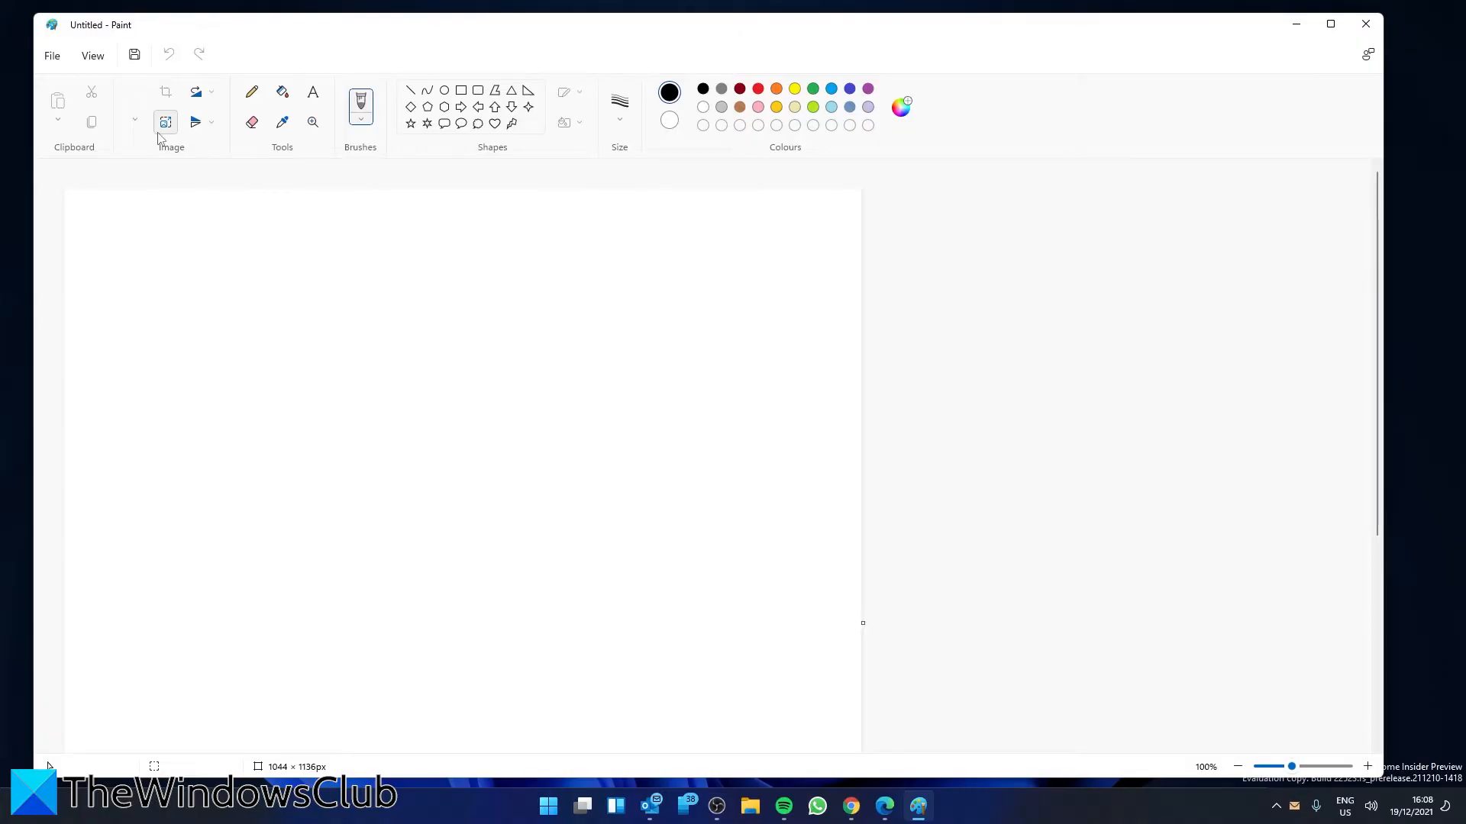
pyautogui.moveTo(168, 101)
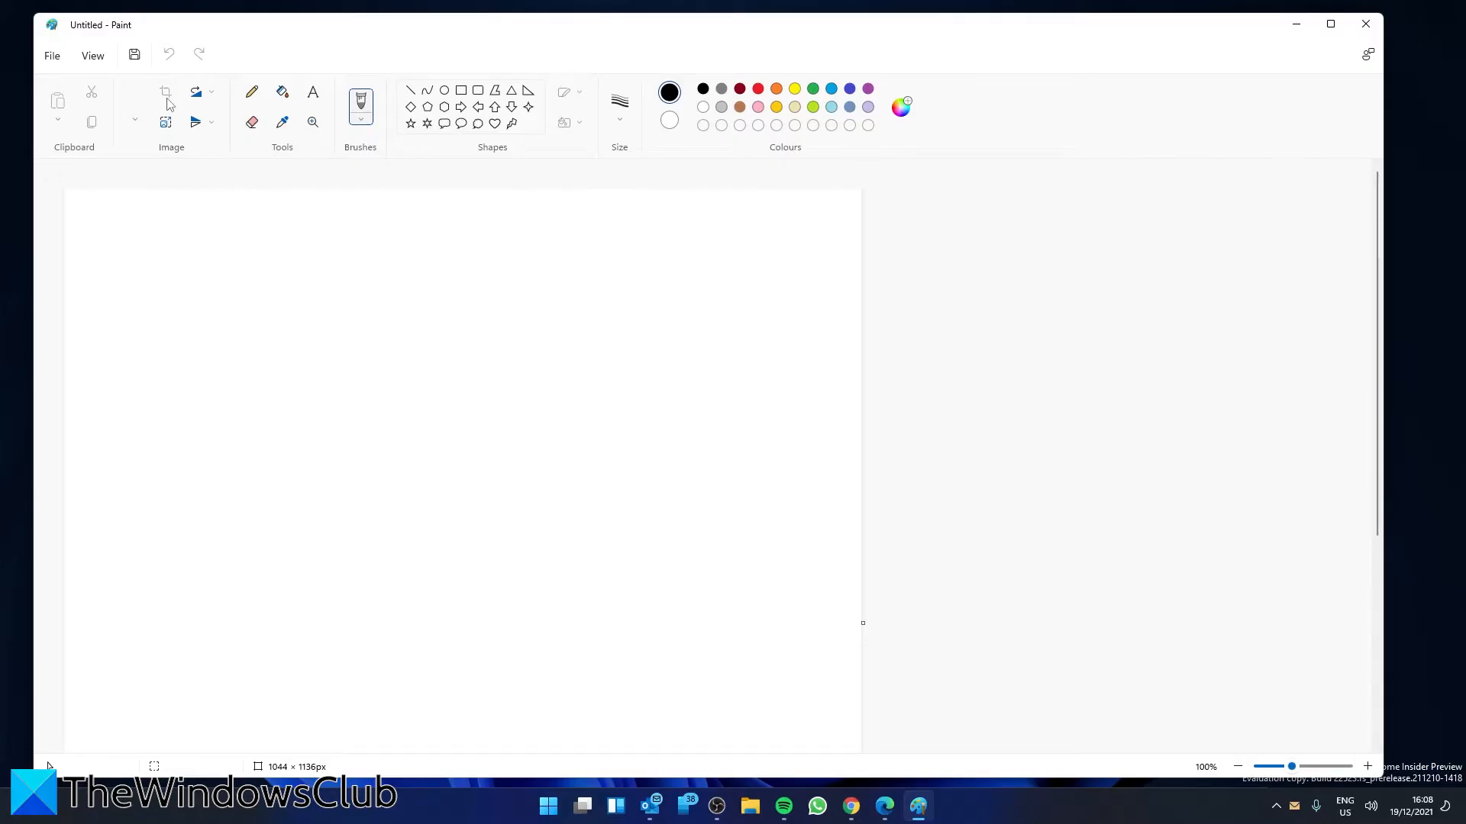
pyautogui.moveTo(165, 122)
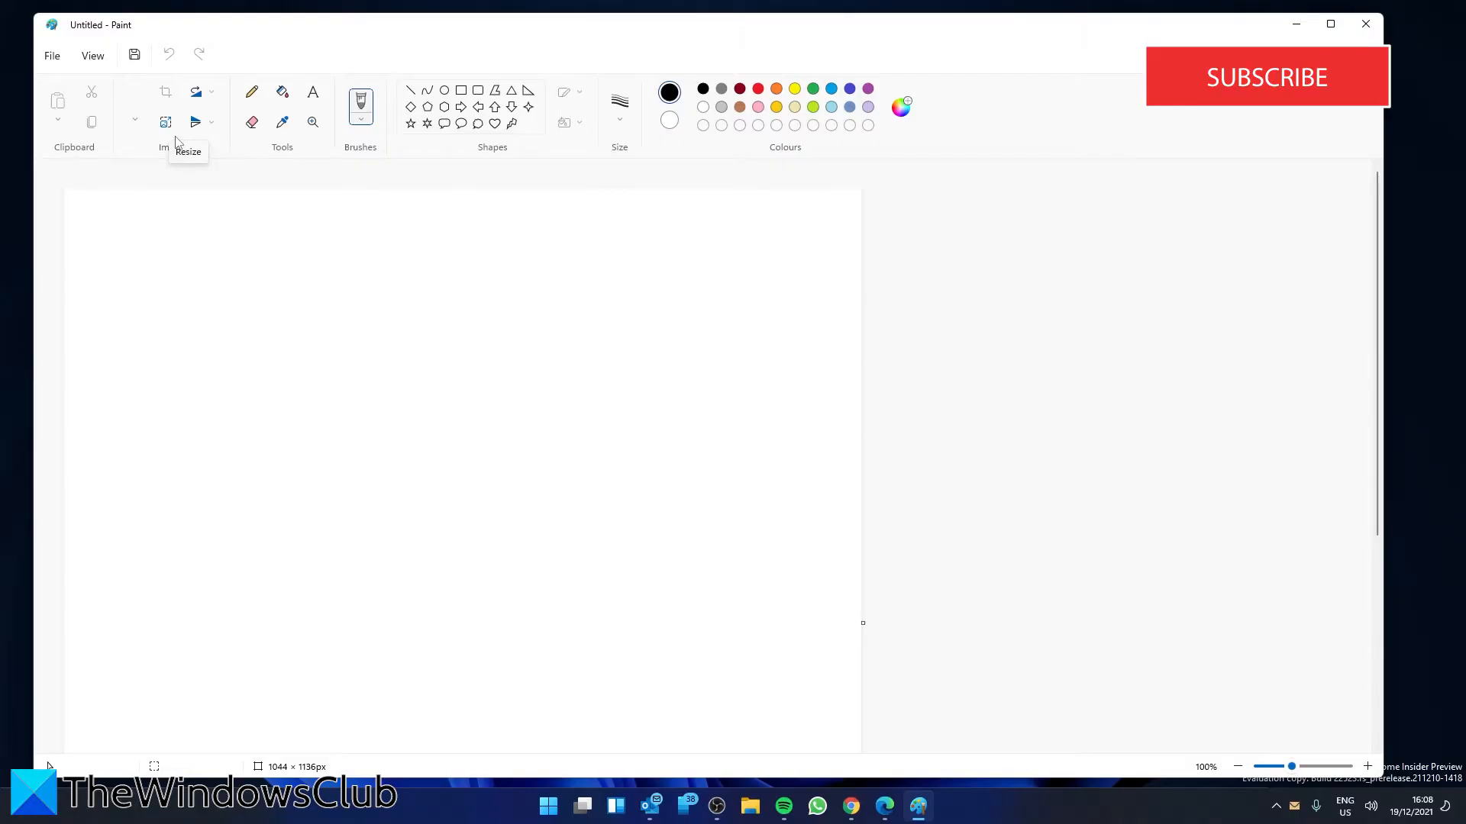
pyautogui.moveTo(276, 154)
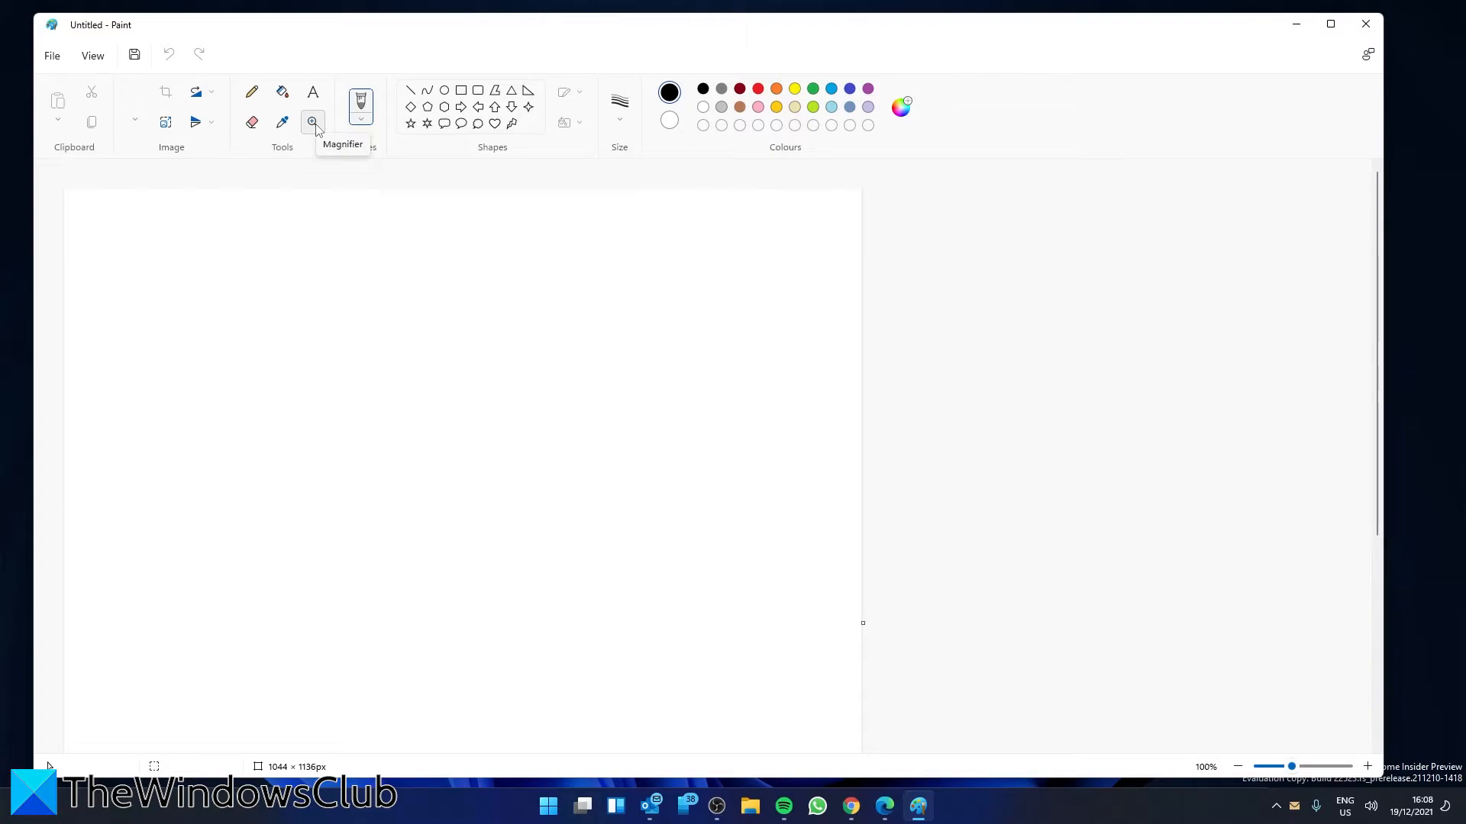
pyautogui.moveTo(332, 133)
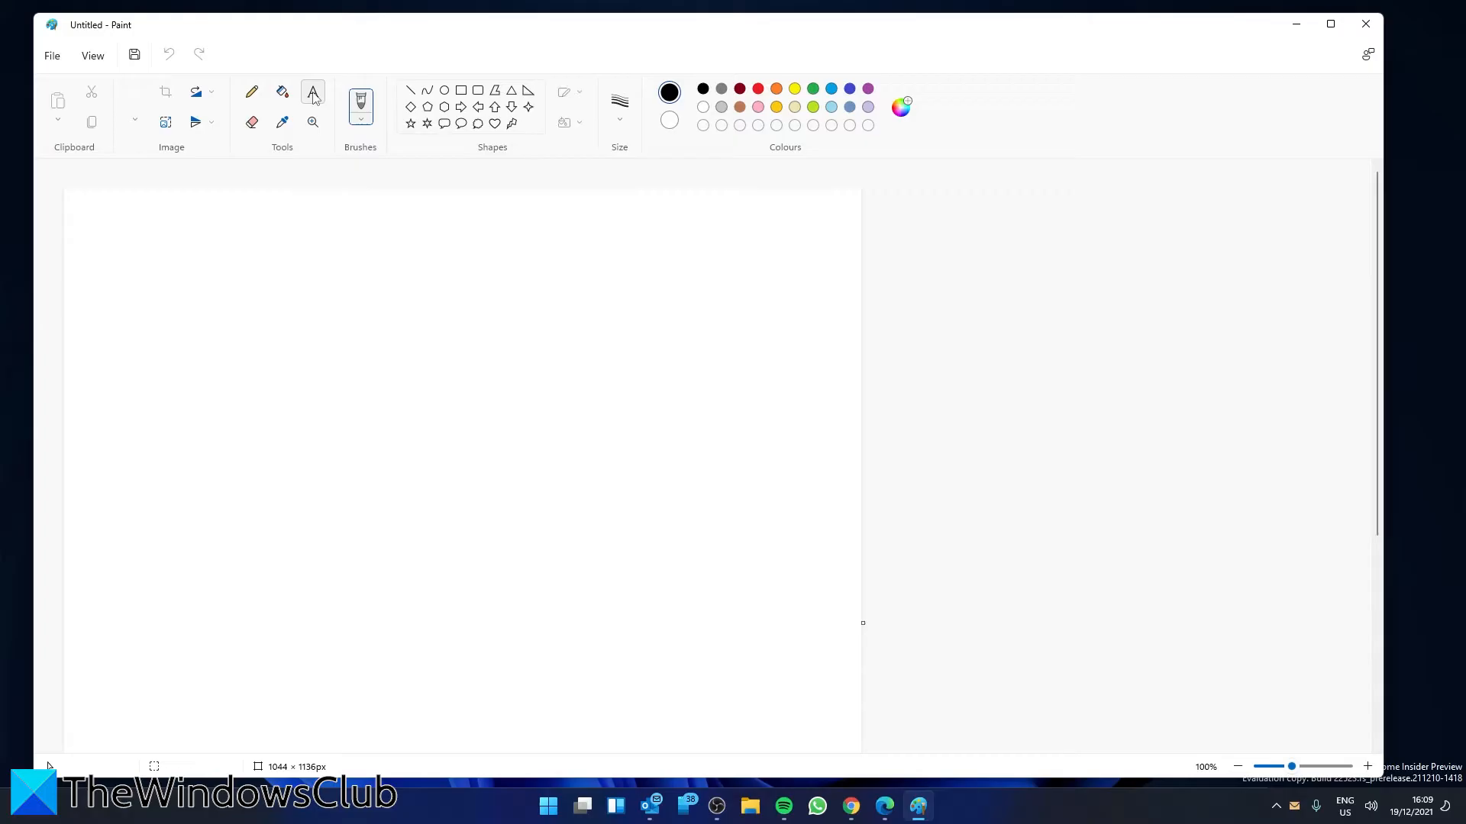
pyautogui.click(312, 92)
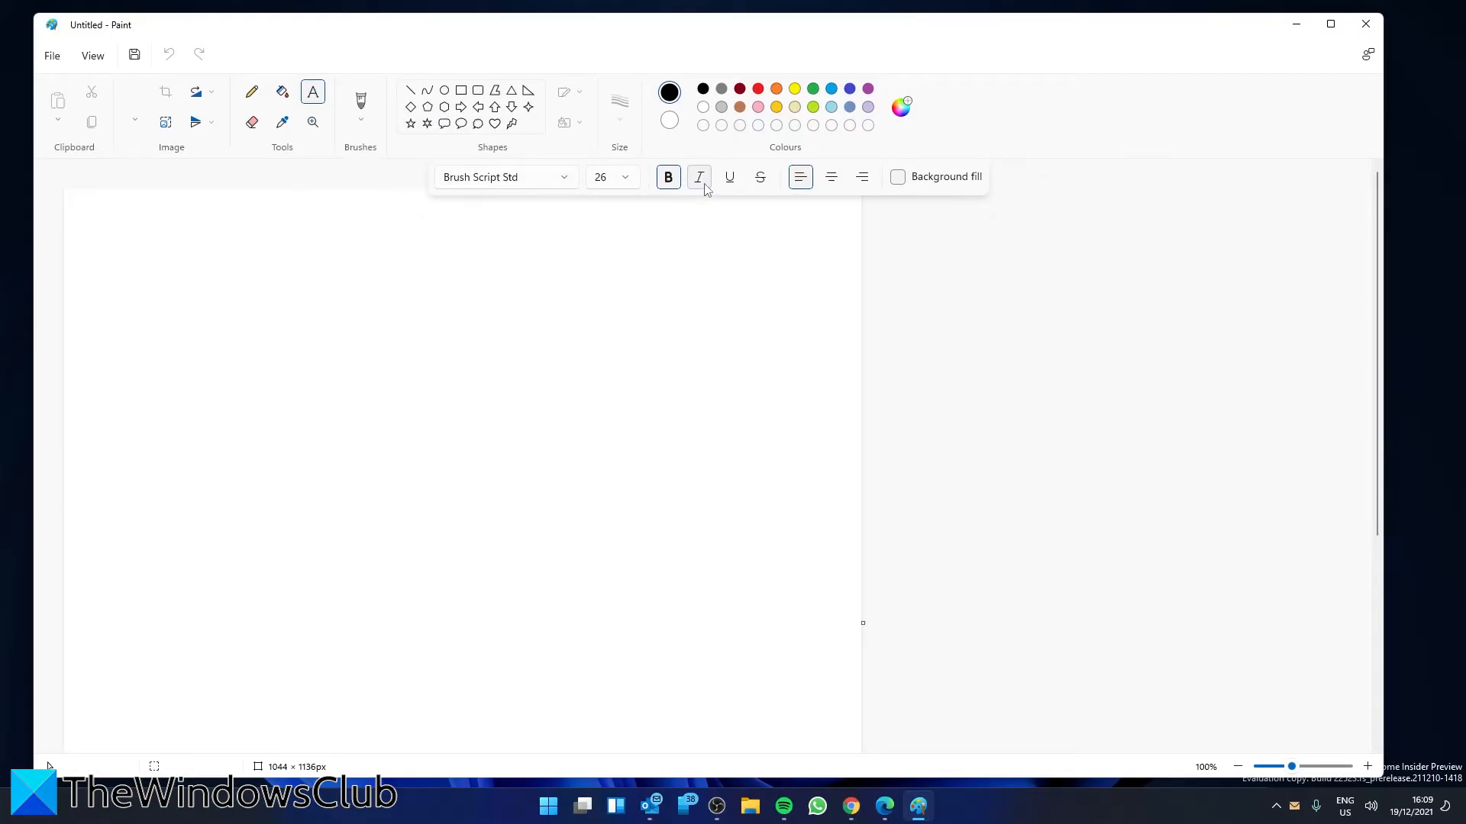
pyautogui.moveTo(729, 177)
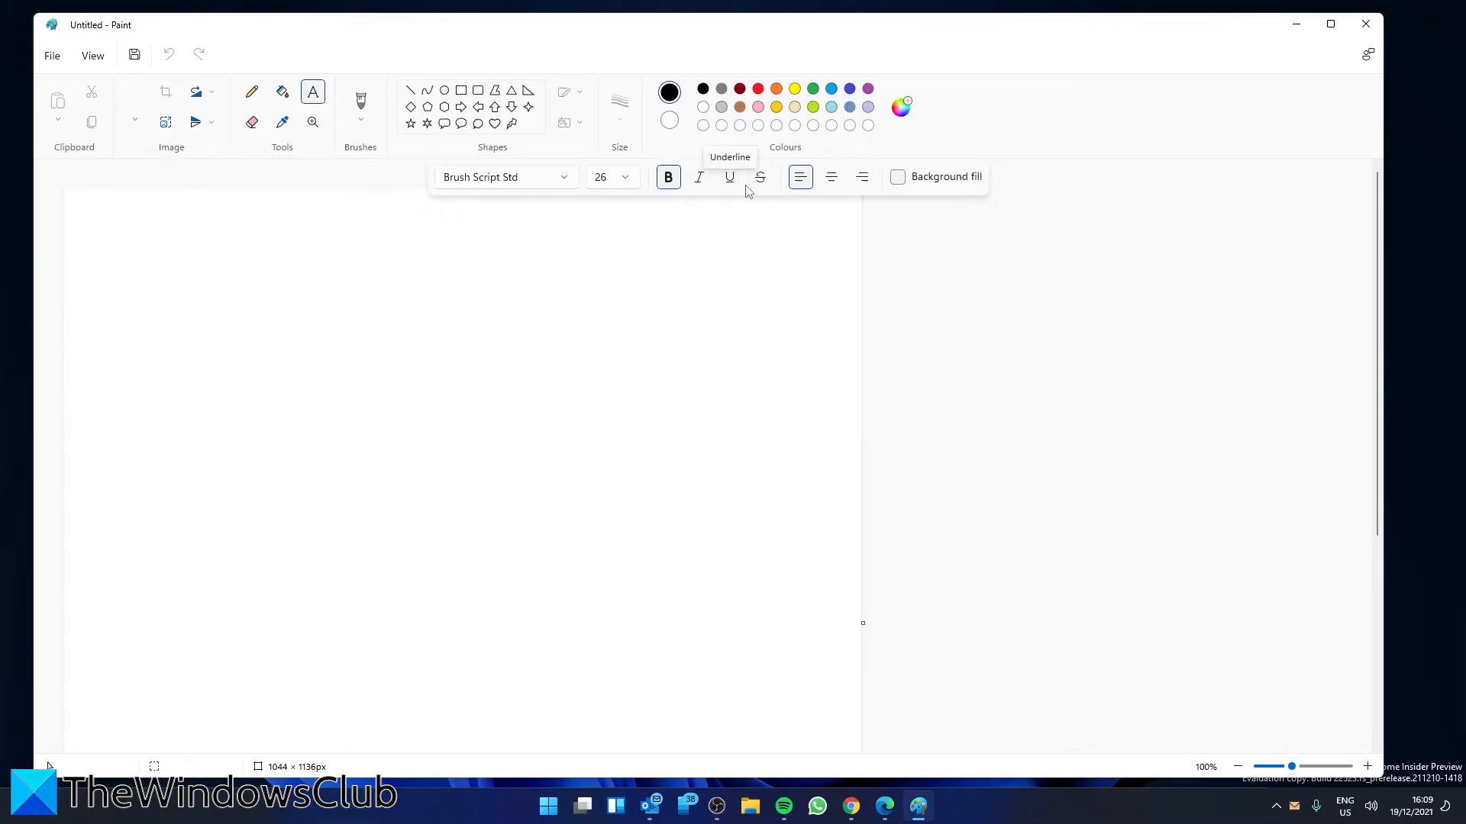
pyautogui.moveTo(904, 183)
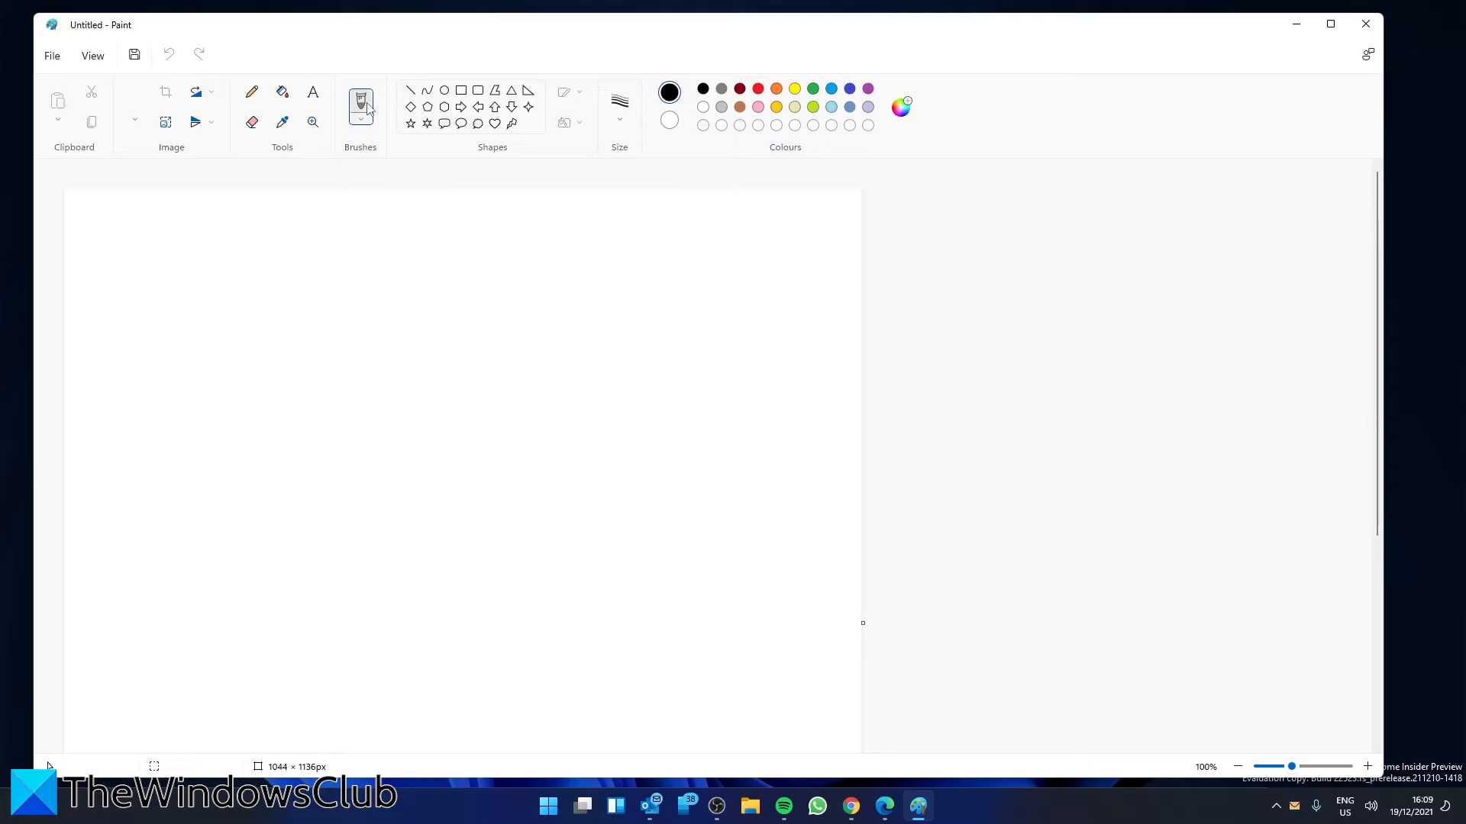
# Paint strokes with two different brushes and draw a large down arrow on the right.
pyautogui.click(360, 122)
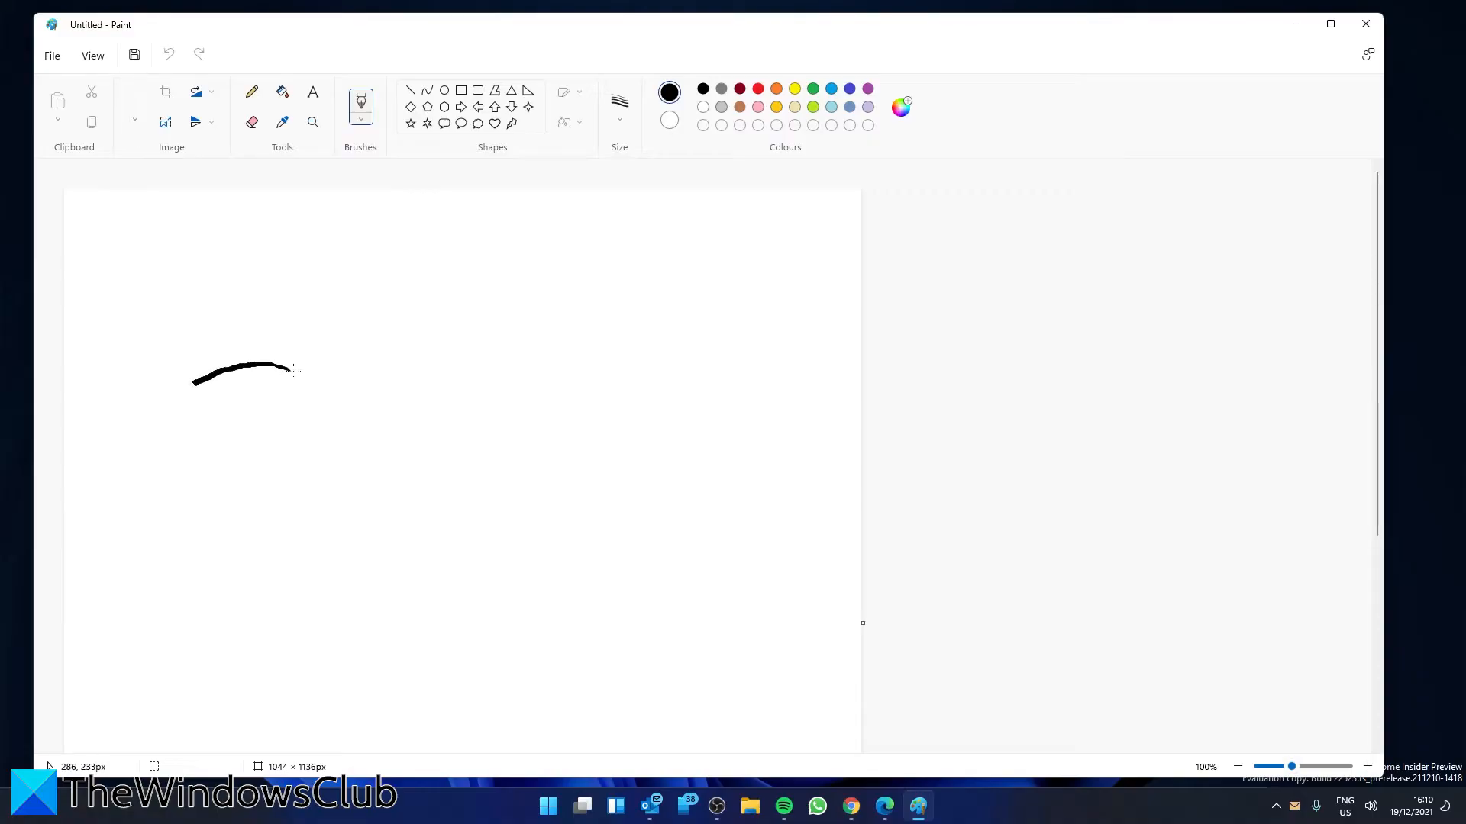
pyautogui.click(359, 103)
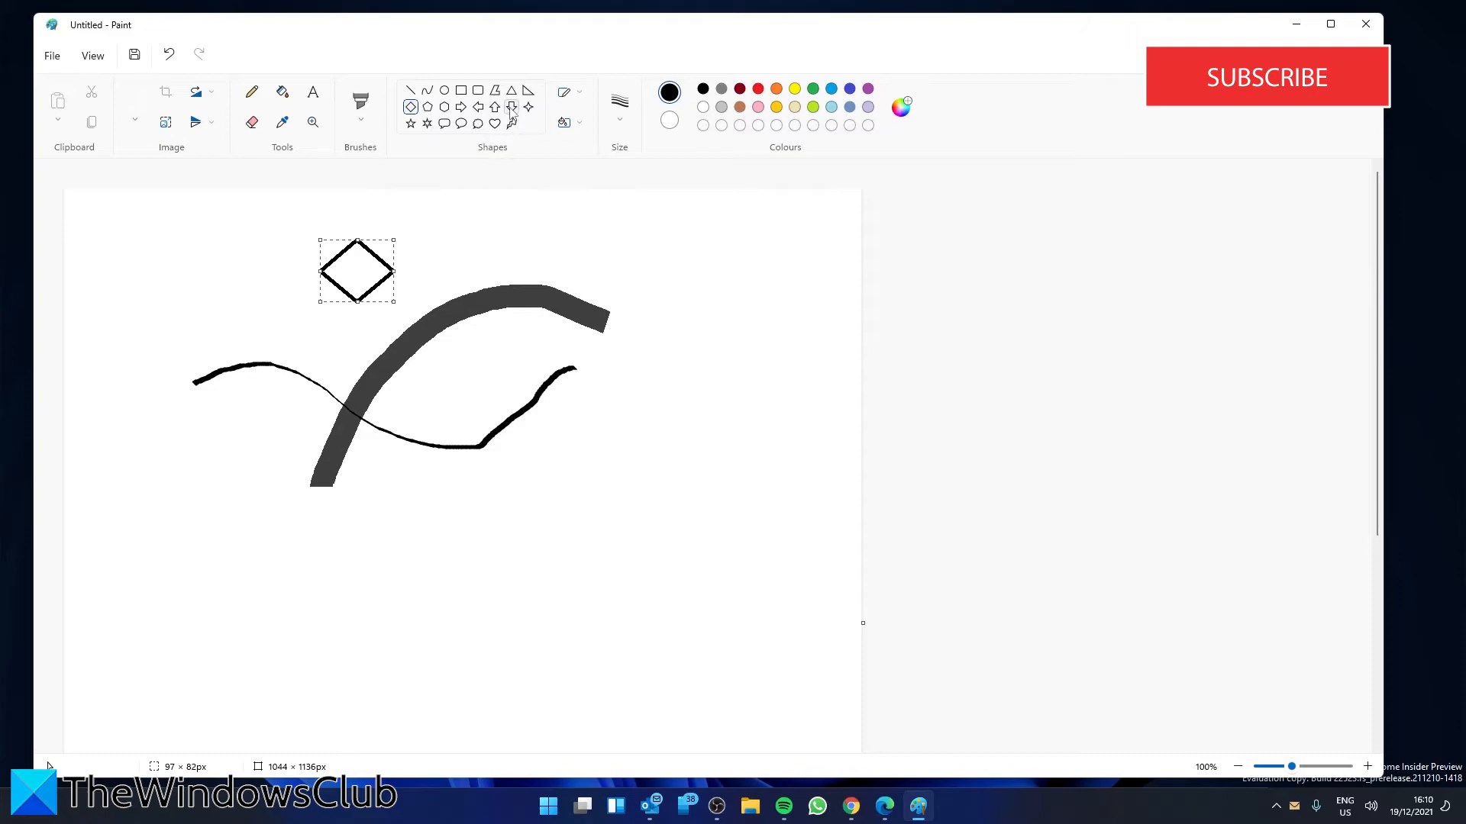
pyautogui.moveTo(725, 321); pyautogui.dragTo(784, 495)
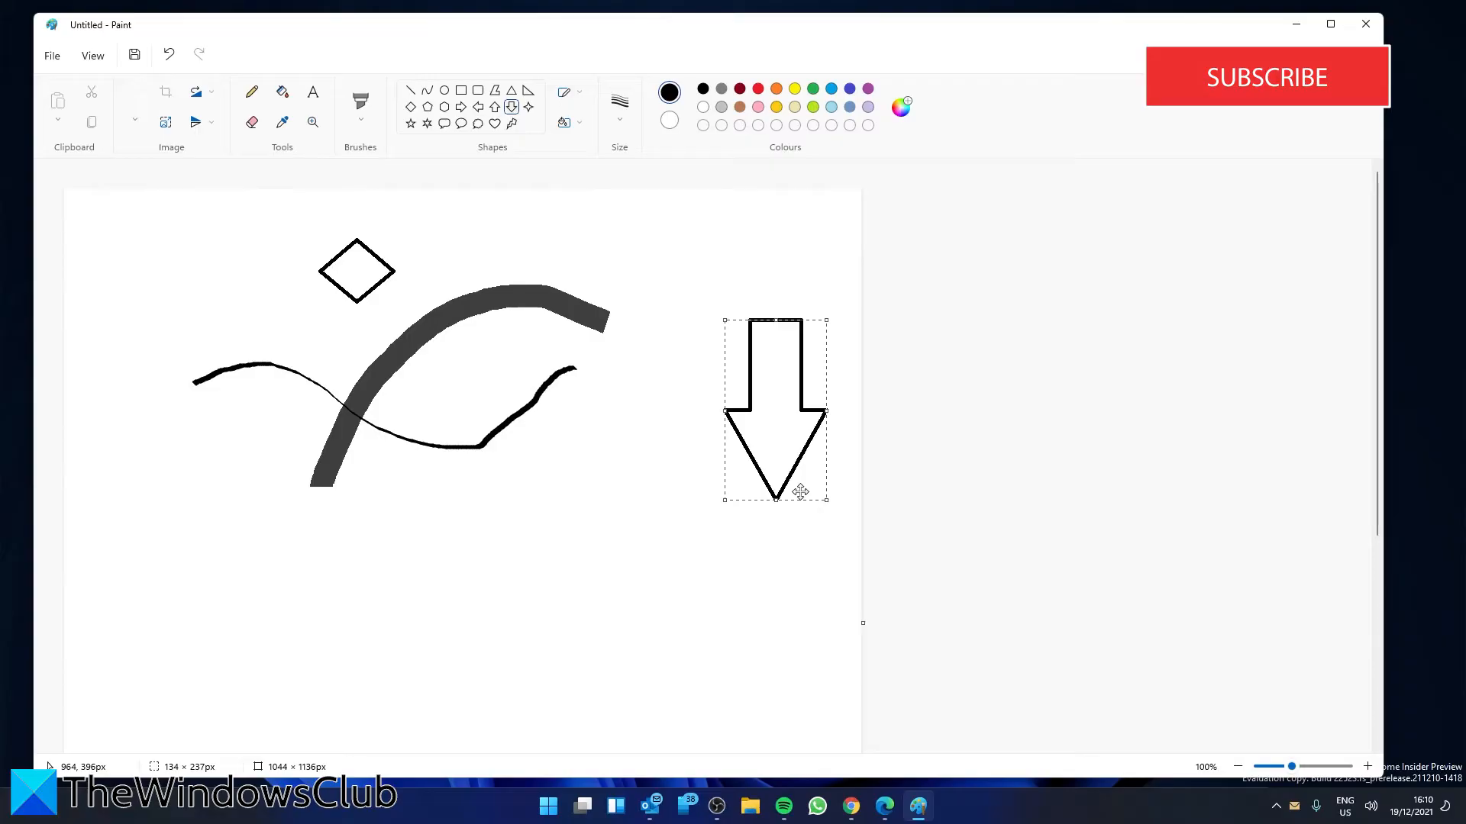
pyautogui.moveTo(563, 123)
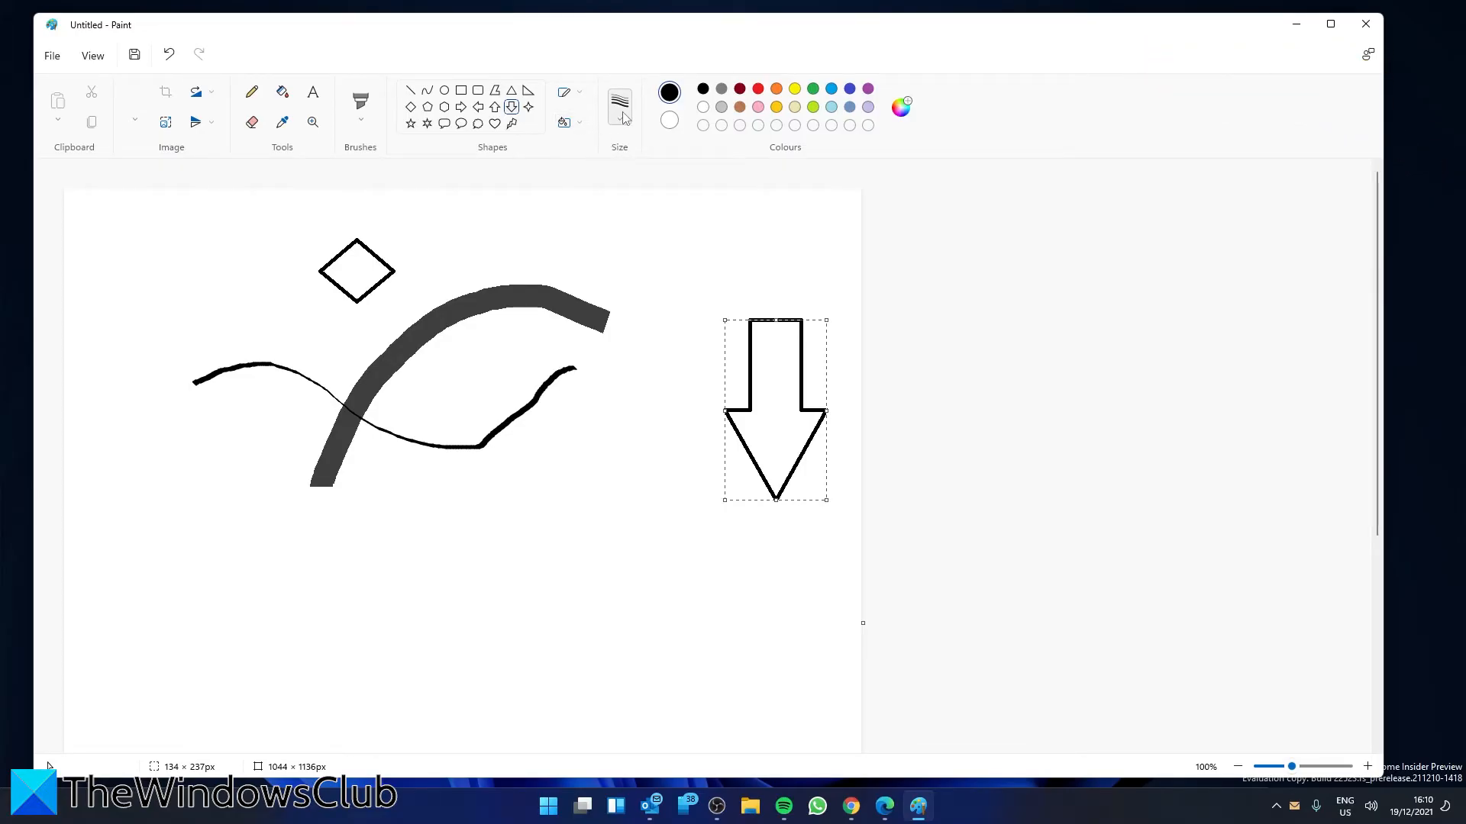
# Give the selected down arrow a thinner 3 px outline.
pyautogui.click(619, 104)
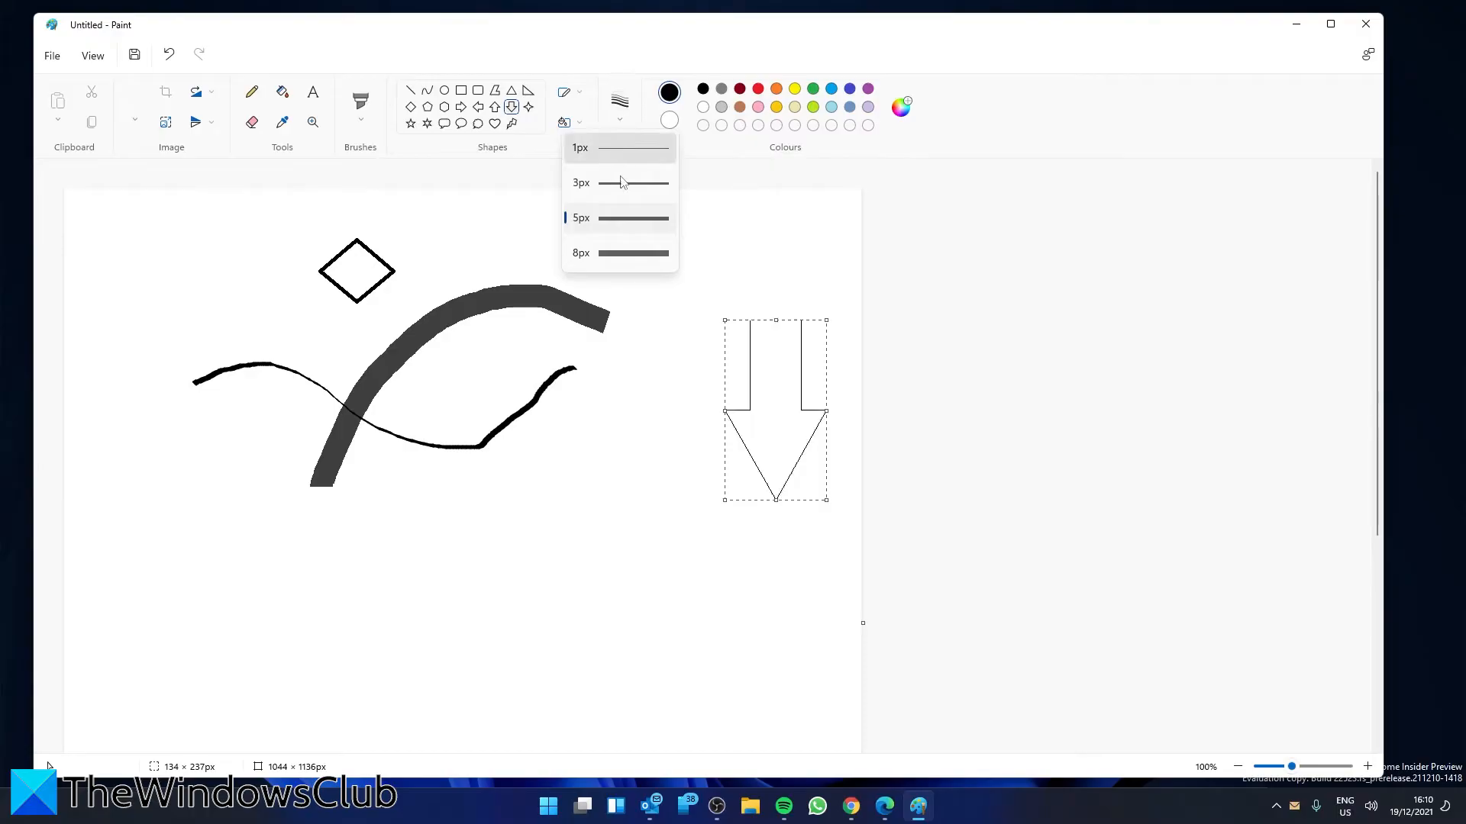
pyautogui.click(620, 182)
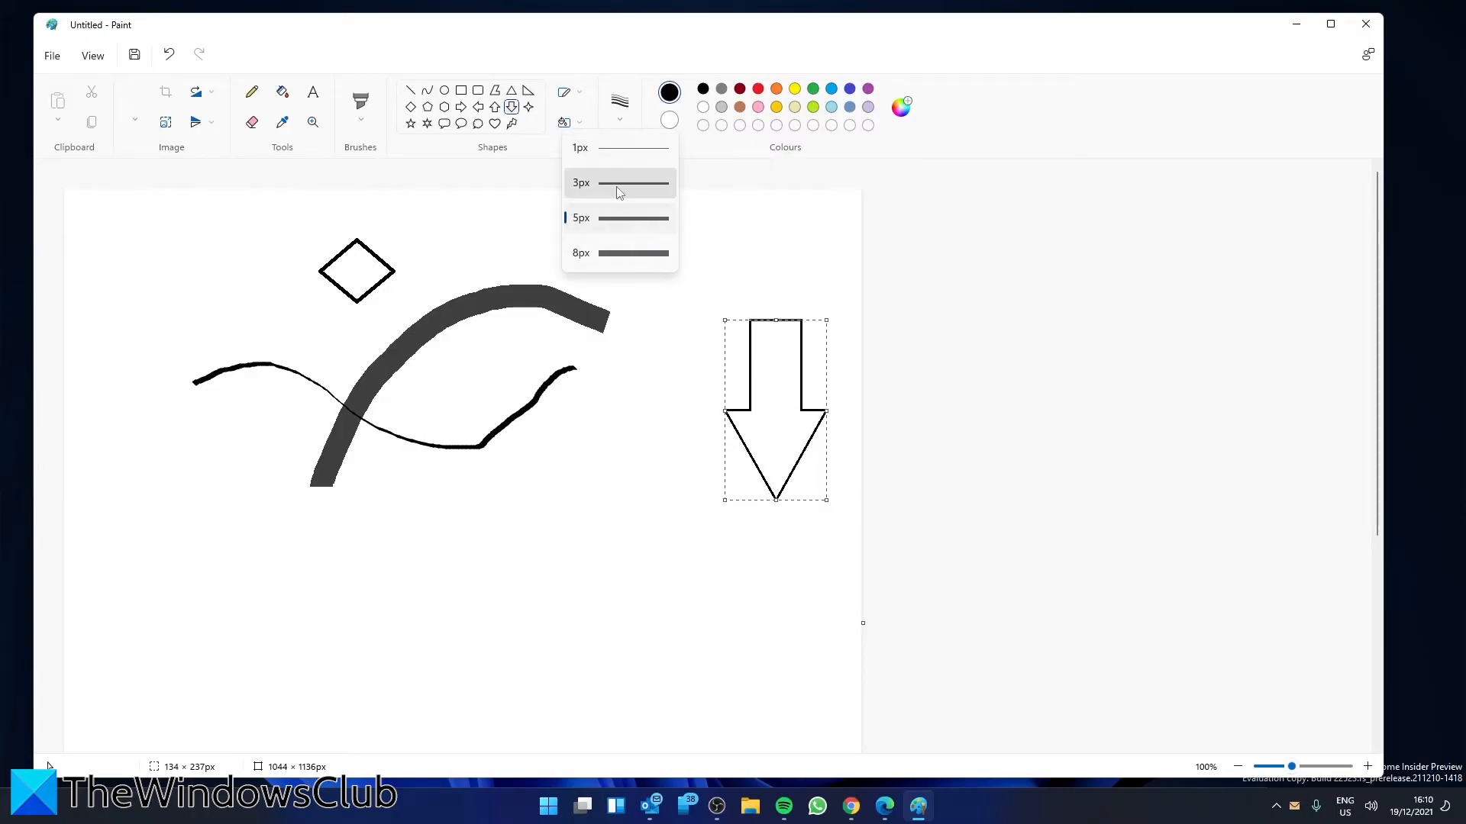
pyautogui.click(580, 148)
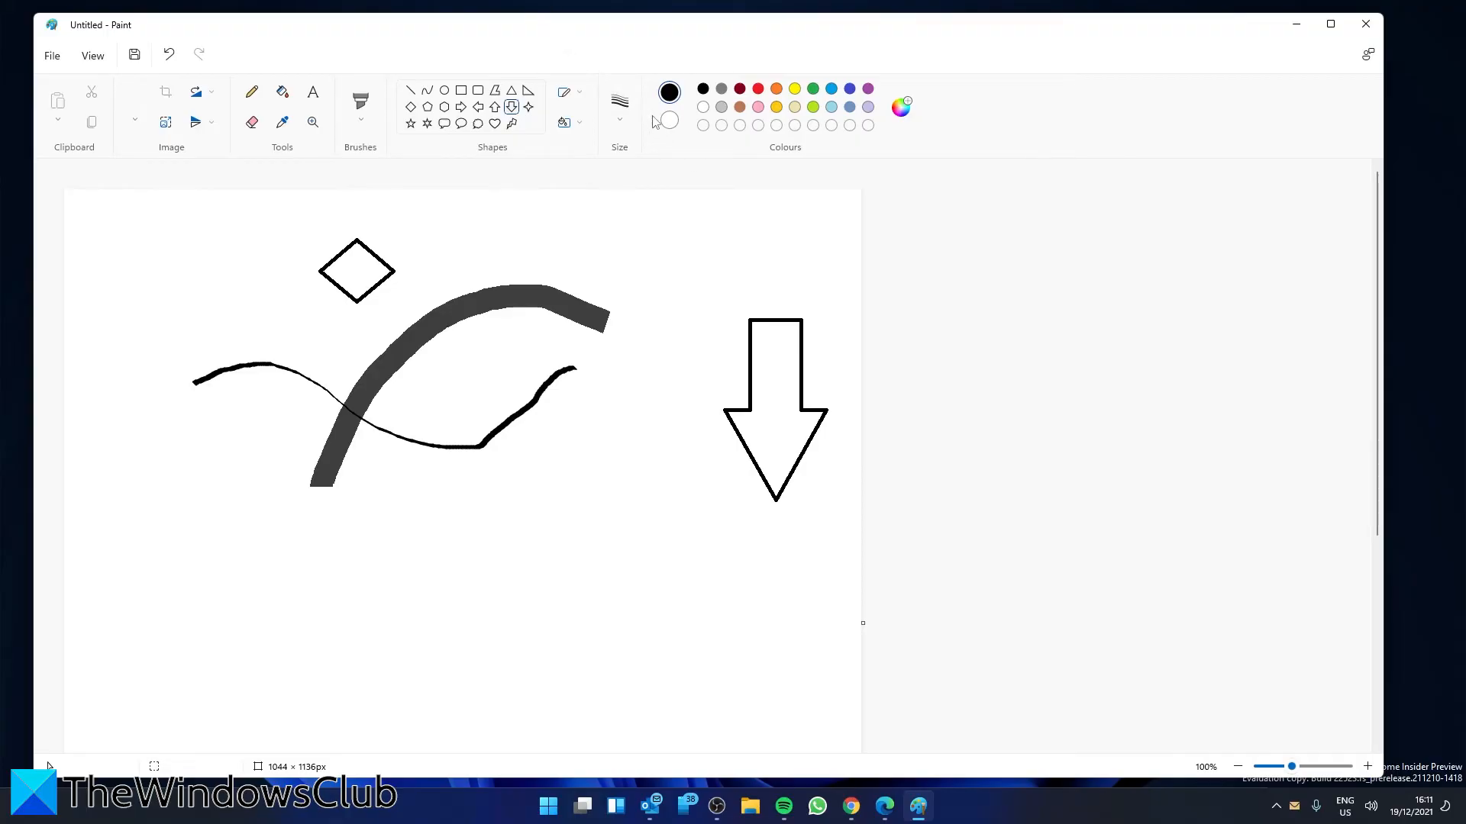
pyautogui.moveTo(667, 119)
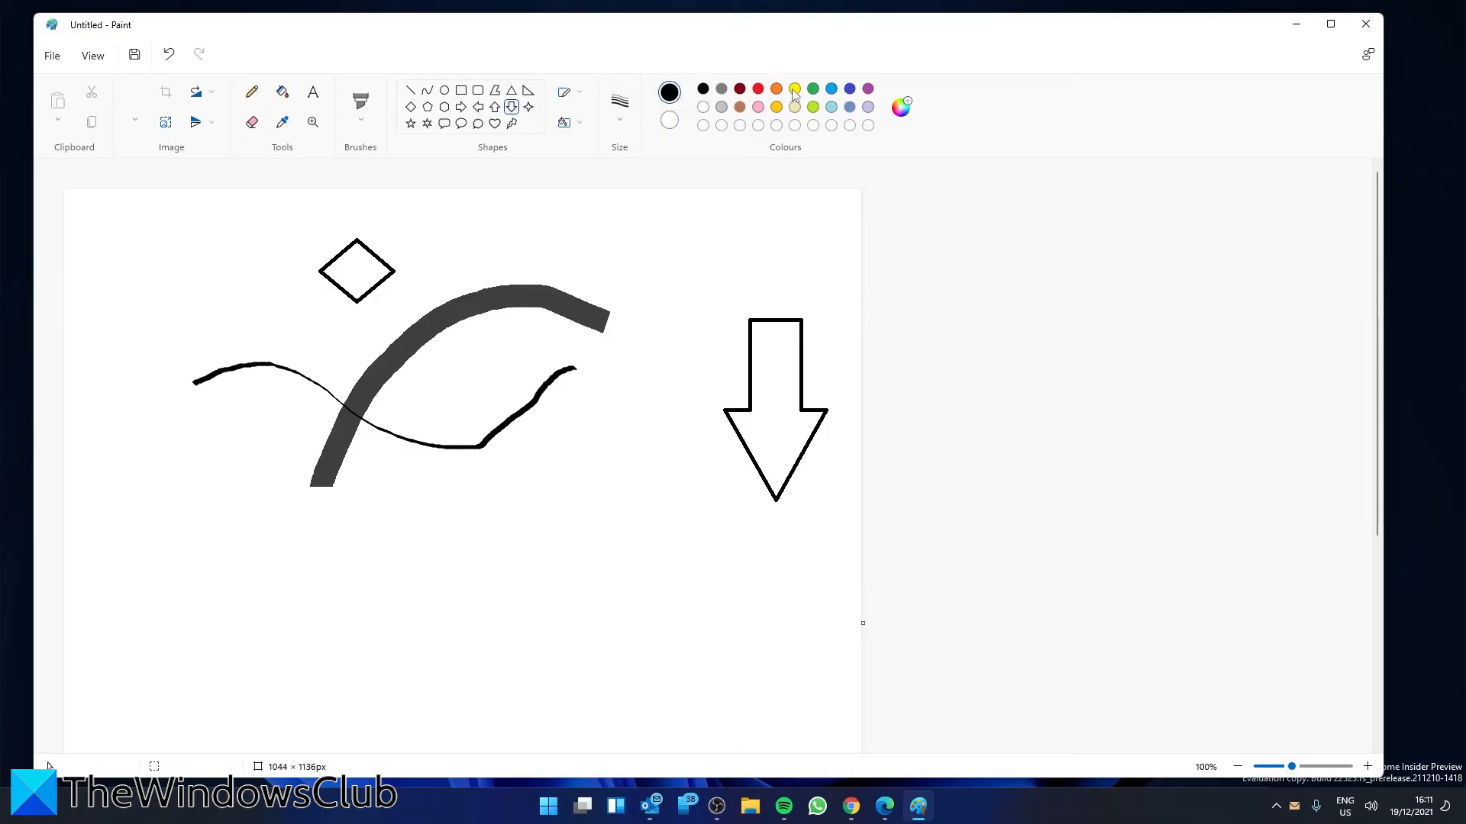
# Make yellow the drawing colour and bring up the custom colour editor.
pyautogui.click(793, 88)
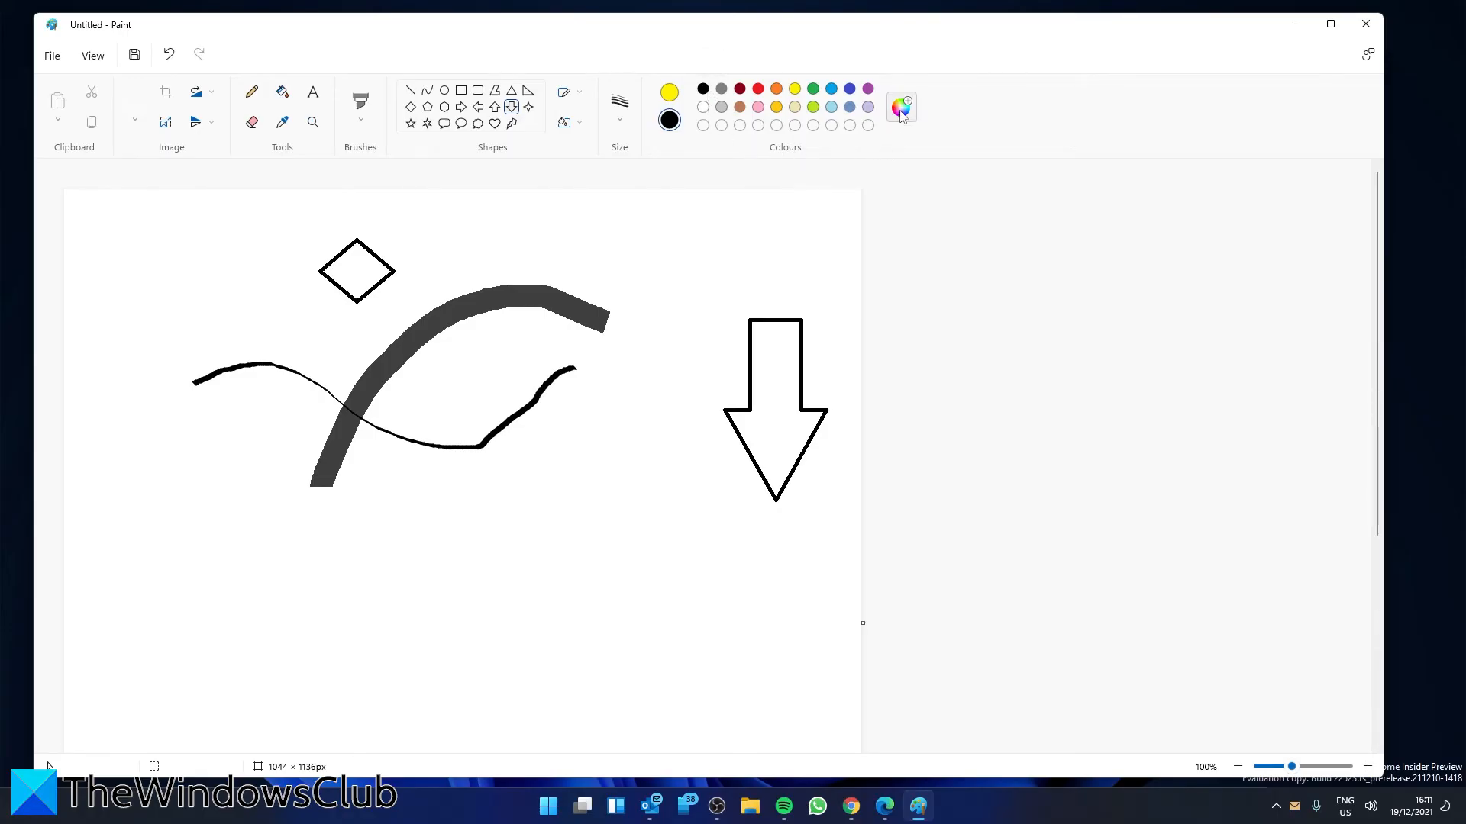
pyautogui.click(900, 105)
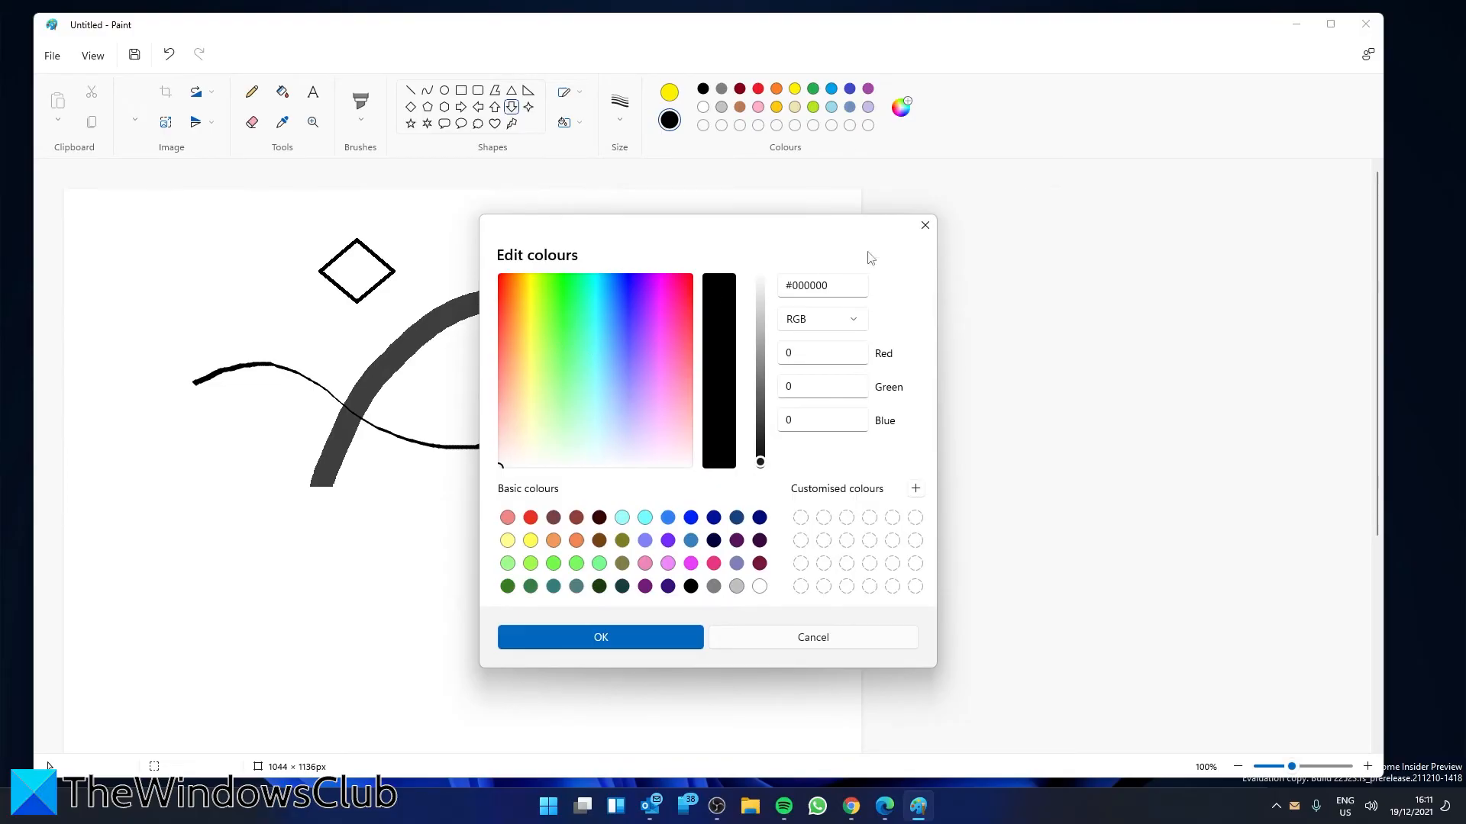
pyautogui.moveTo(649, 448)
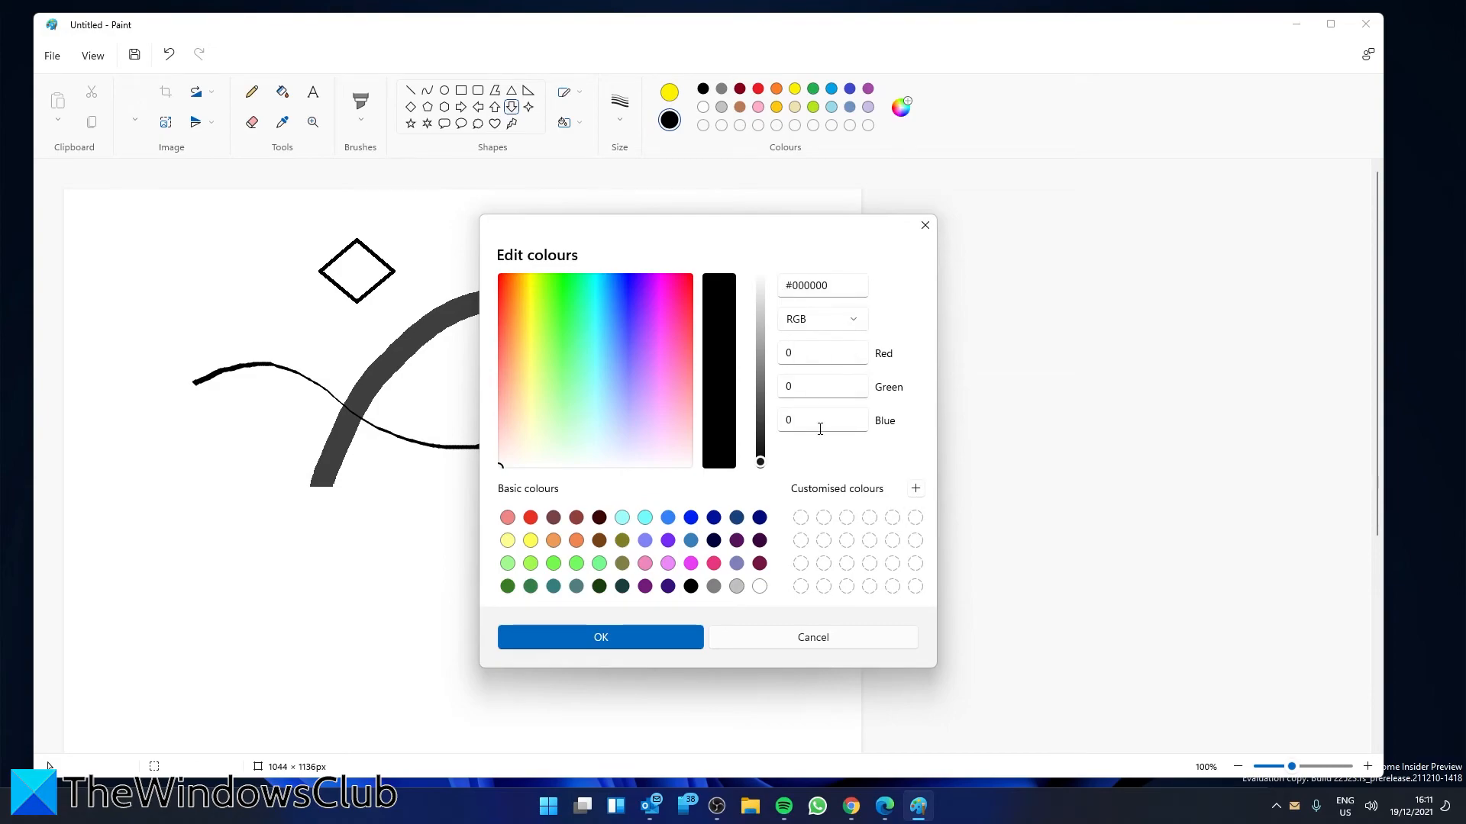
pyautogui.moveTo(712, 674)
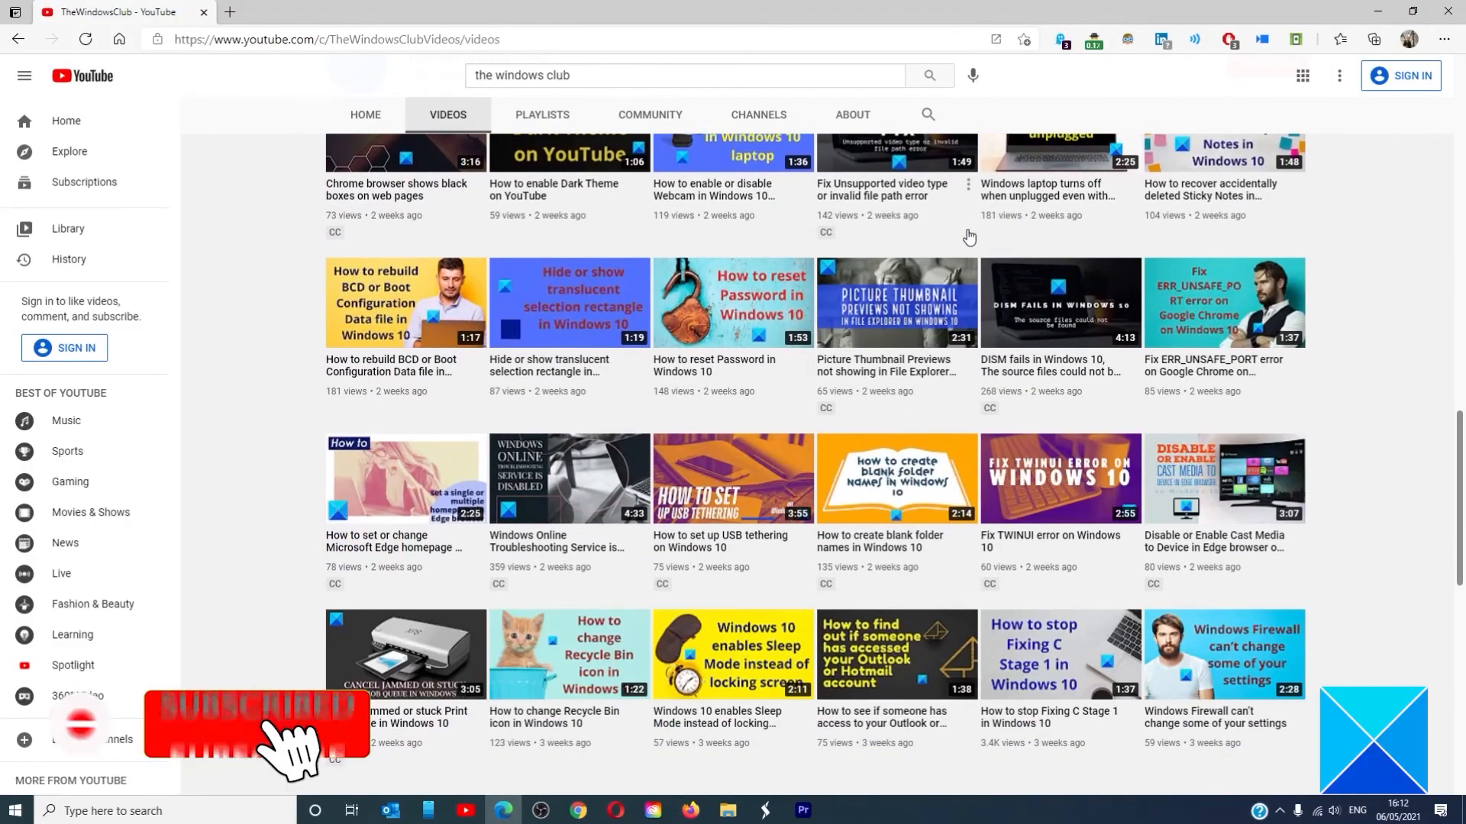
# Scroll through TheWindowsClub channel's Videos list on YouTube.
pyautogui.scroll(-3)
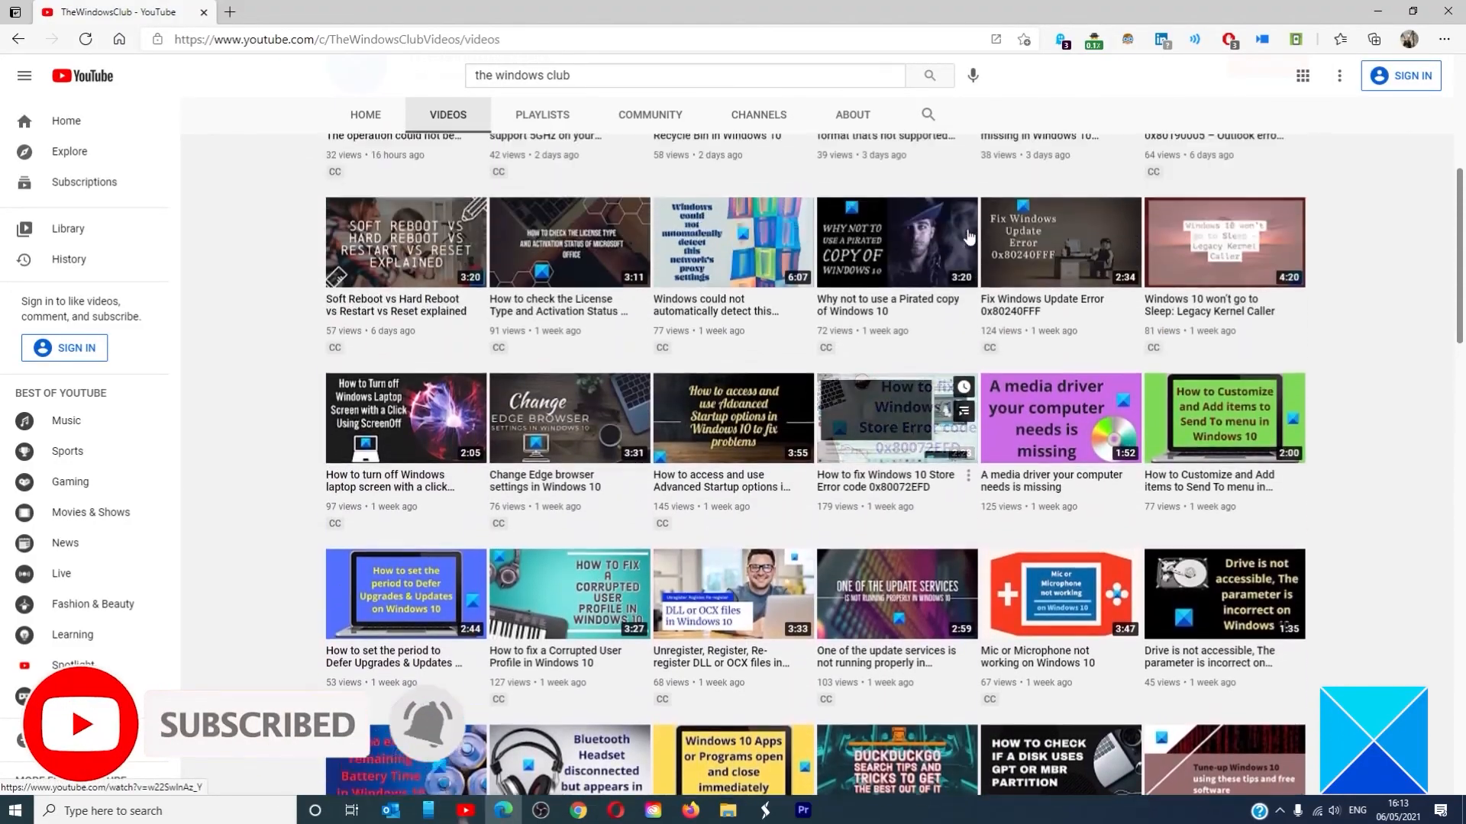